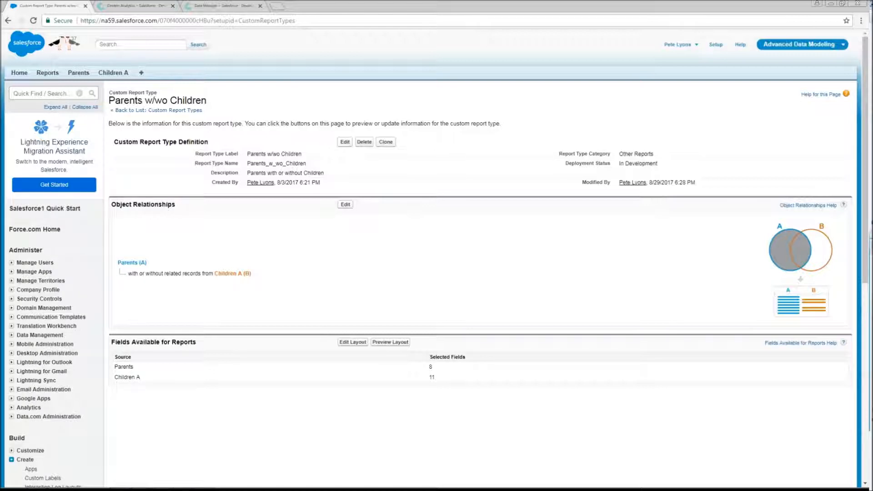
mouse_move(774, 233)
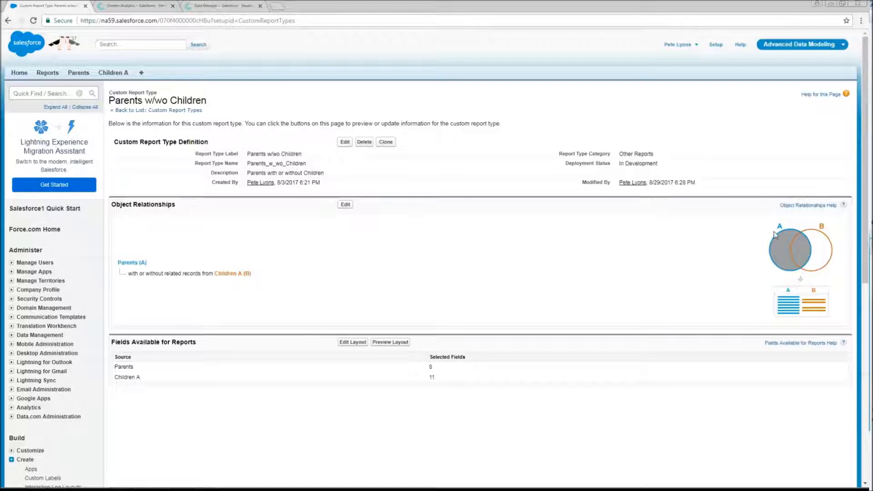
mouse_move(790, 260)
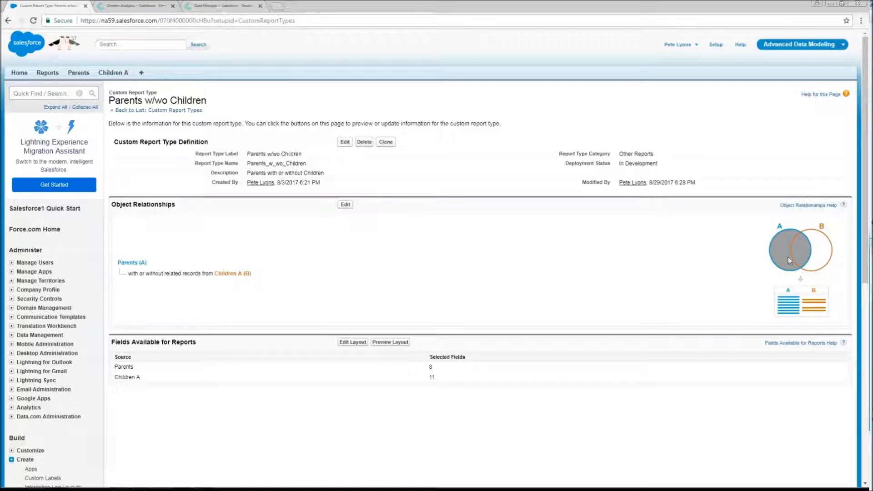
mouse_move(836, 273)
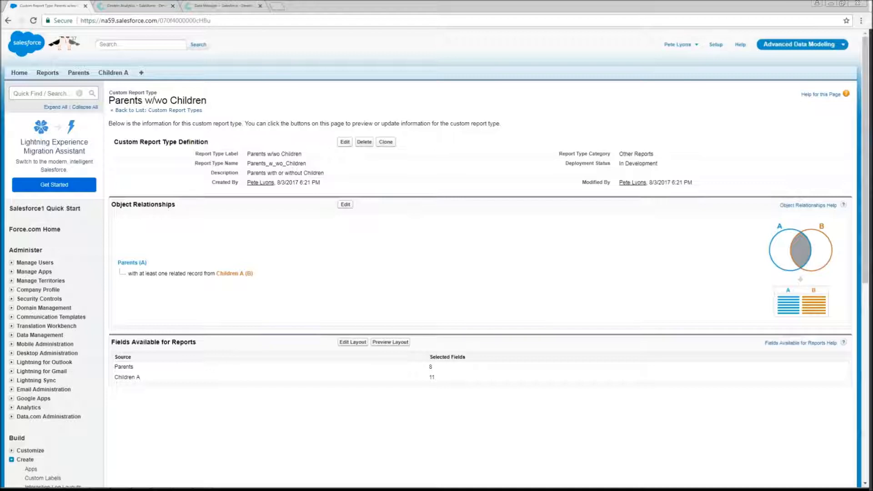
Show the Parents With Children lens listing five child rows with parent names and regions.
left_click(136, 6)
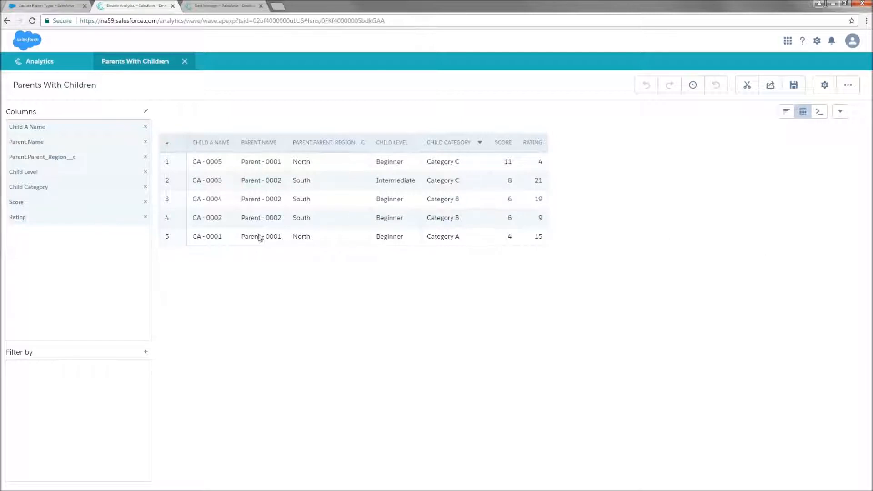
mouse_move(265, 245)
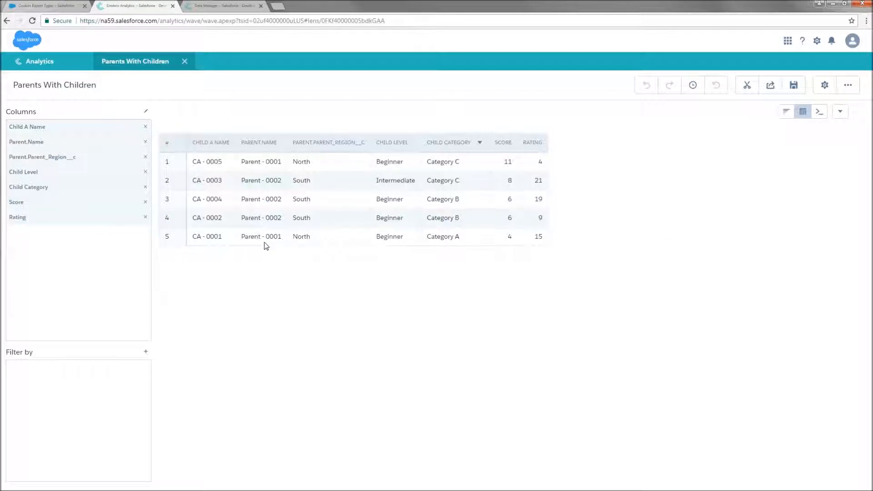
mouse_move(264, 258)
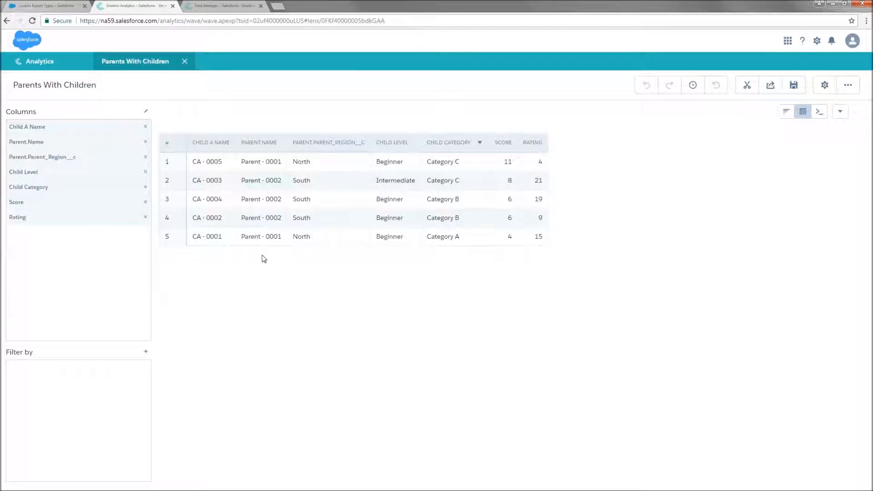
mouse_move(265, 270)
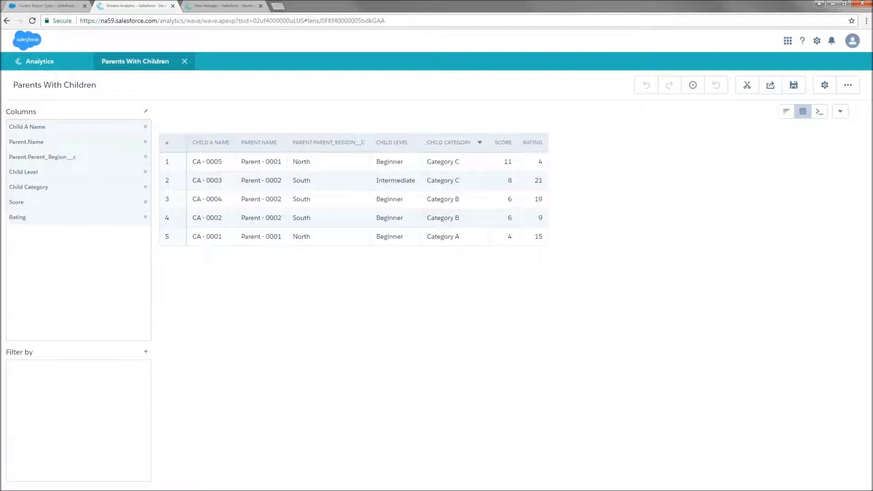
Bring up the Secondary Dataflow with its single get_parent digest node in Data Manager.
left_click(223, 6)
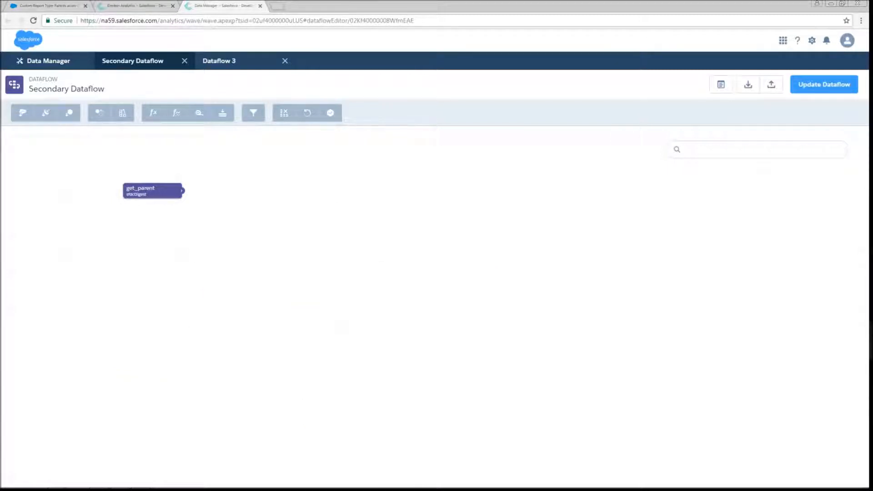
Show the index_parent computeExpression settings computing Index and Source from get_parent.
double_click(152, 190)
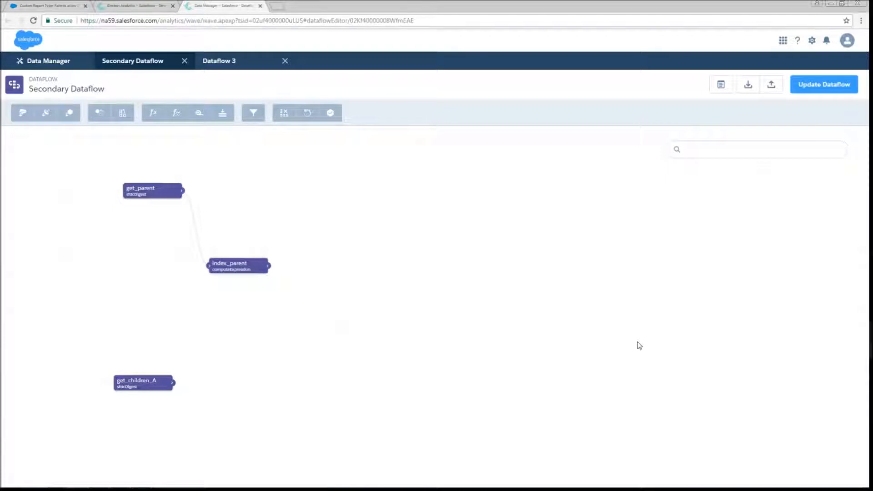
double_click(237, 265)
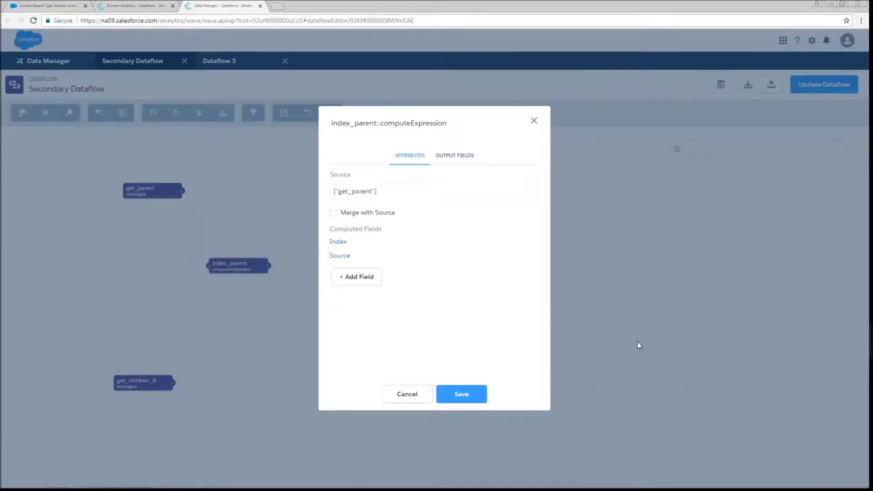
mouse_move(632, 353)
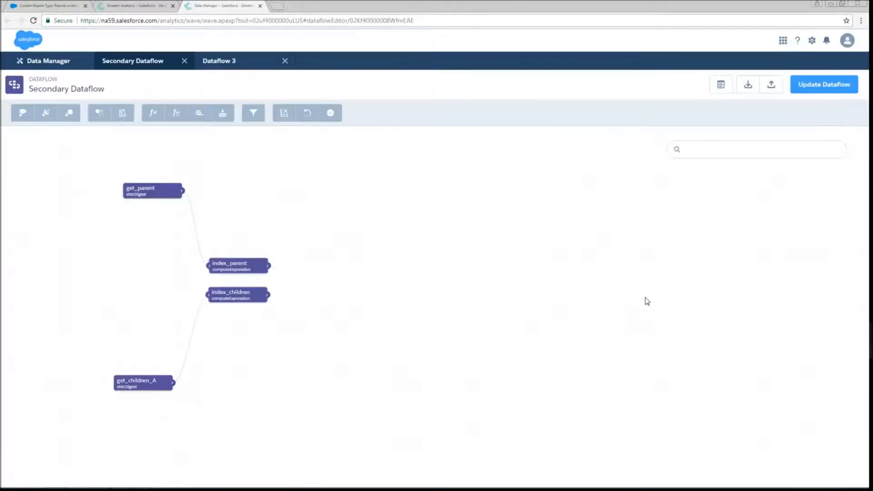
mouse_move(629, 304)
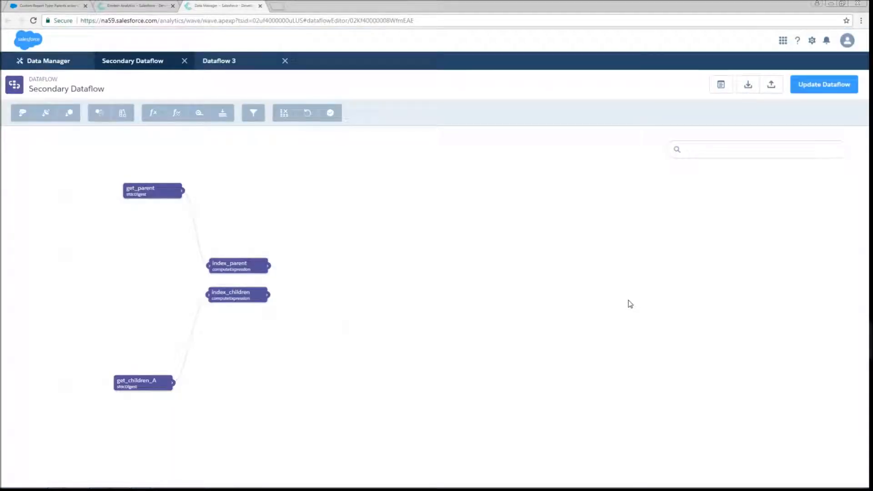
mouse_move(482, 306)
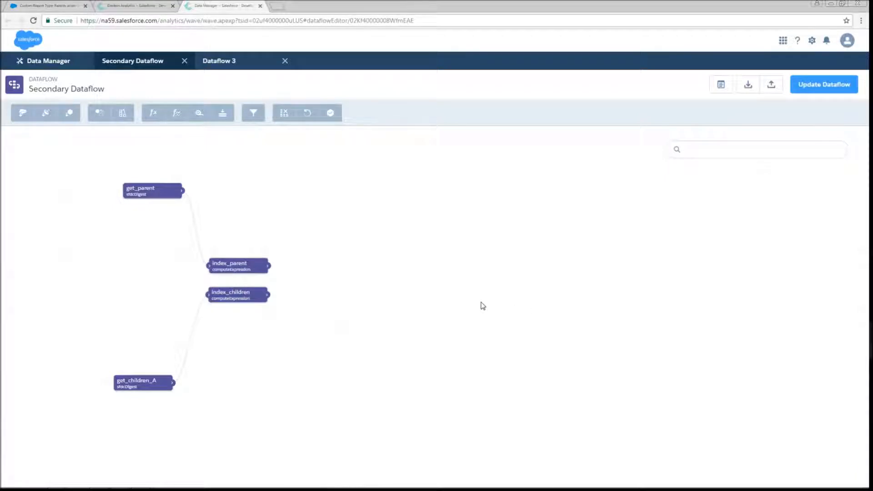
Show index_children's Source computed field, a text field defined as "Children".
double_click(237, 294)
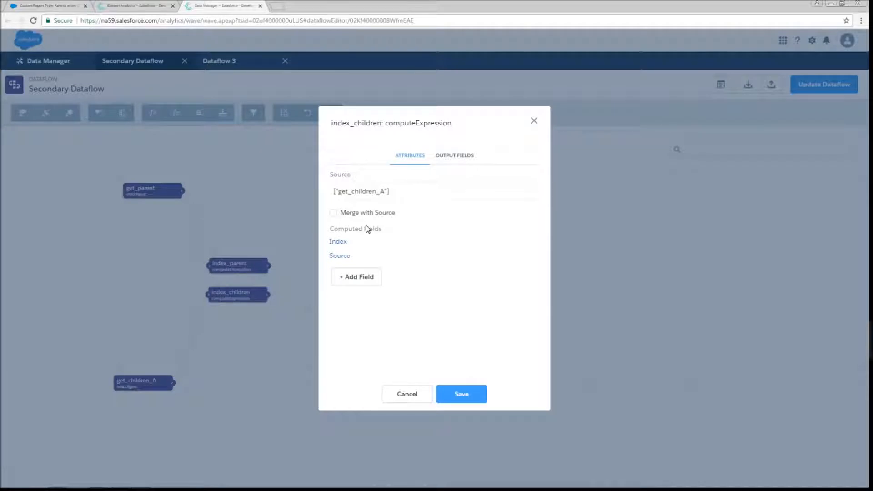
mouse_move(367, 237)
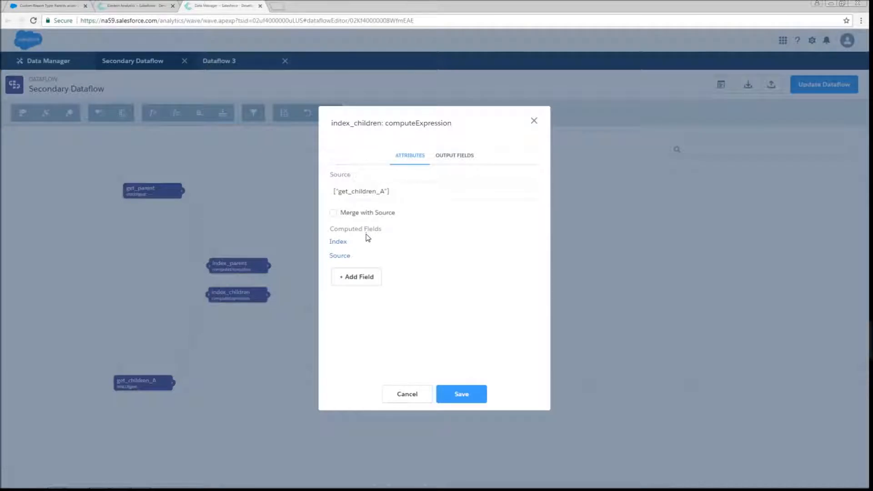
mouse_move(362, 246)
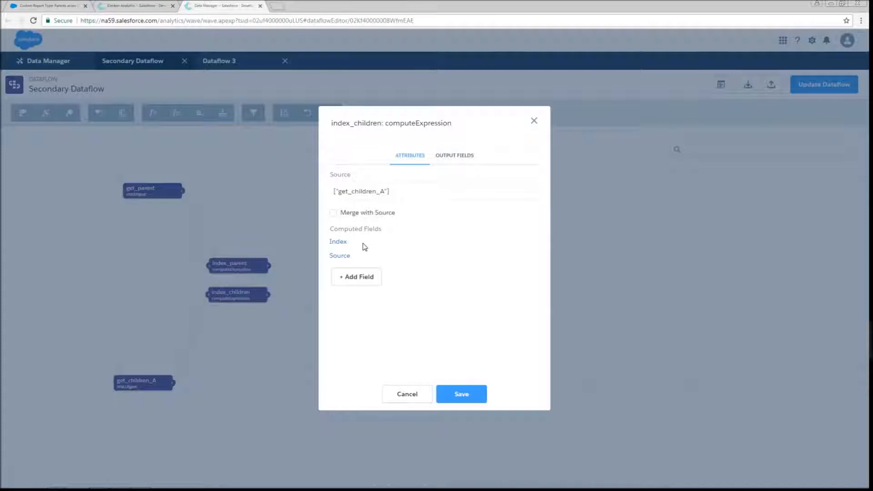
mouse_move(429, 267)
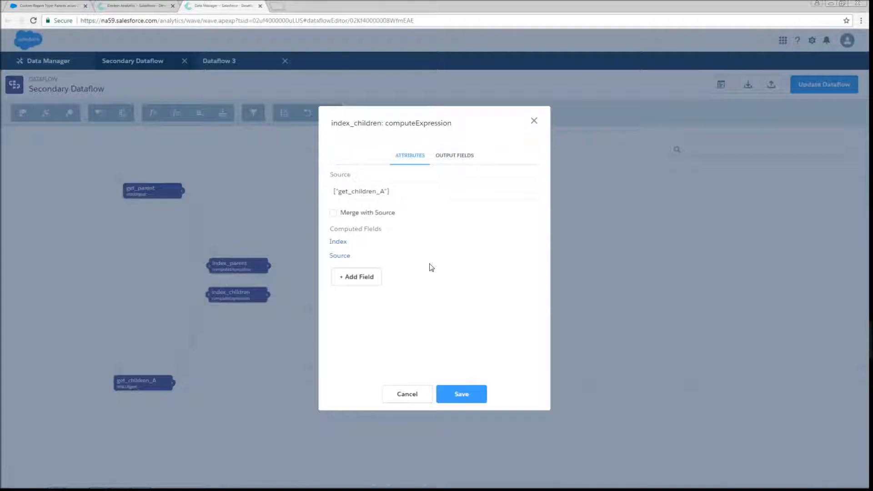
left_click(337, 241)
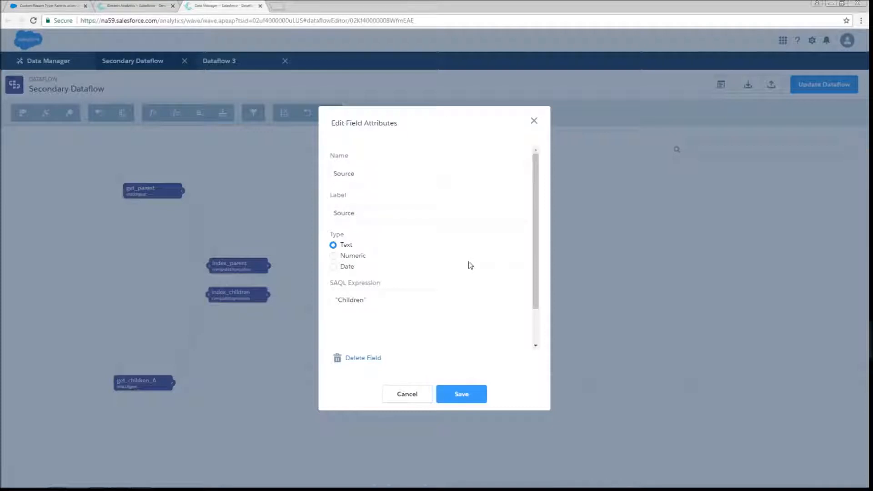
View join_index append output stacking five Children and four Parent rows with Index and Source.
left_click(461, 394)
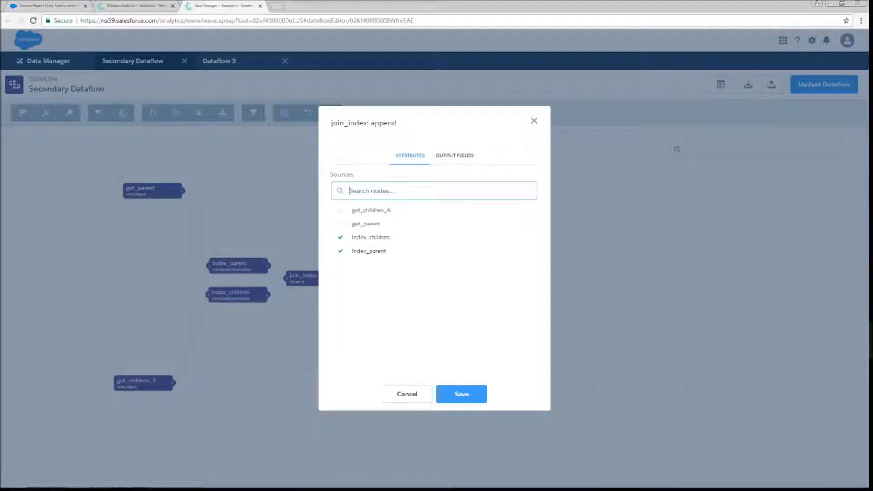
left_click(461, 393)
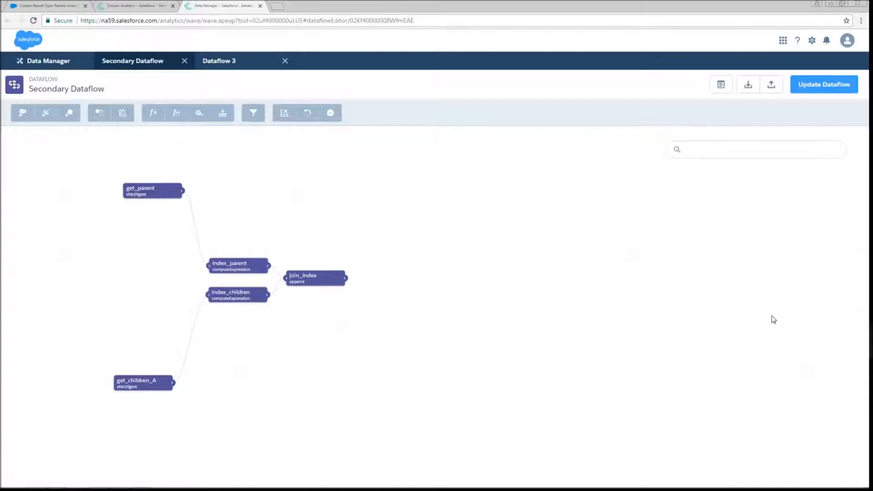
double_click(314, 278)
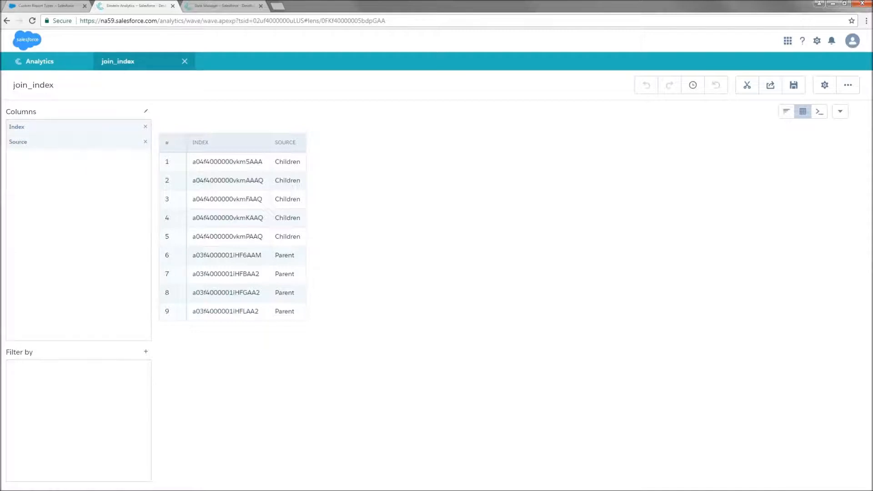
mouse_move(325, 275)
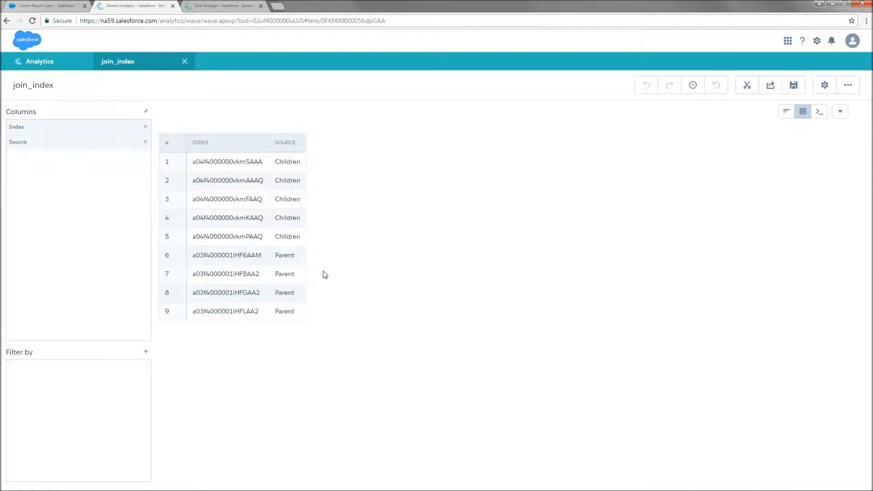
mouse_move(412, 319)
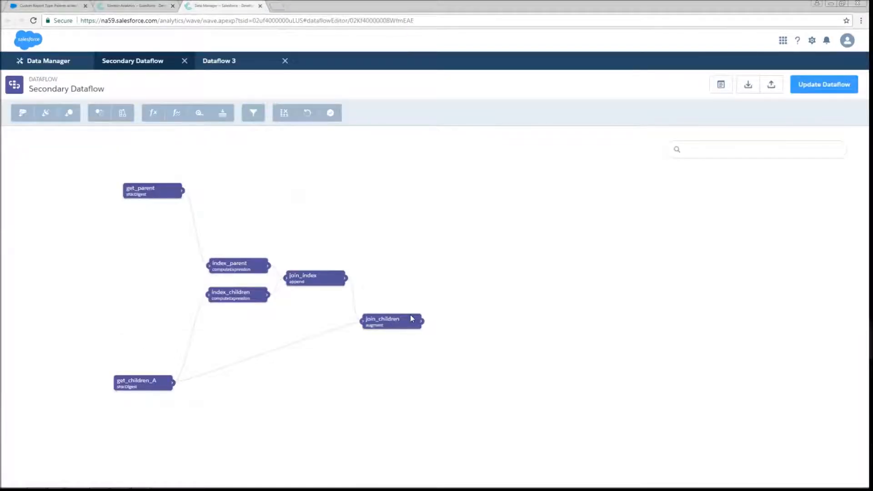
mouse_move(489, 328)
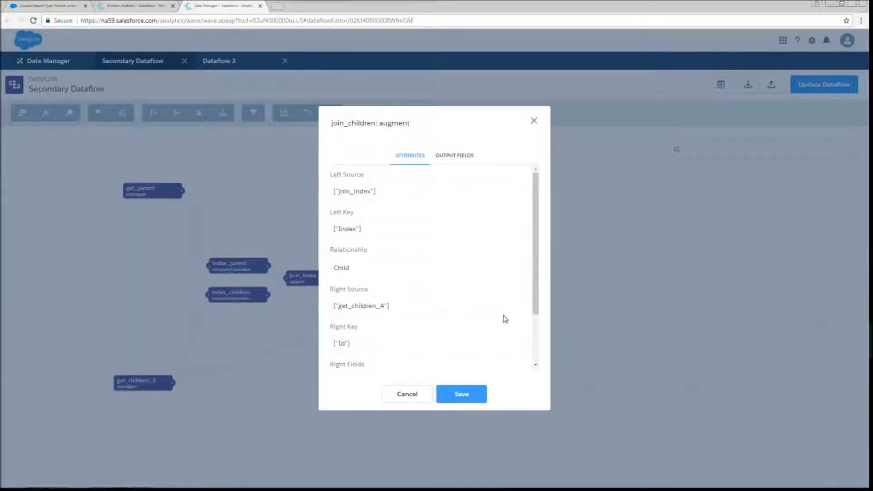
mouse_move(512, 313)
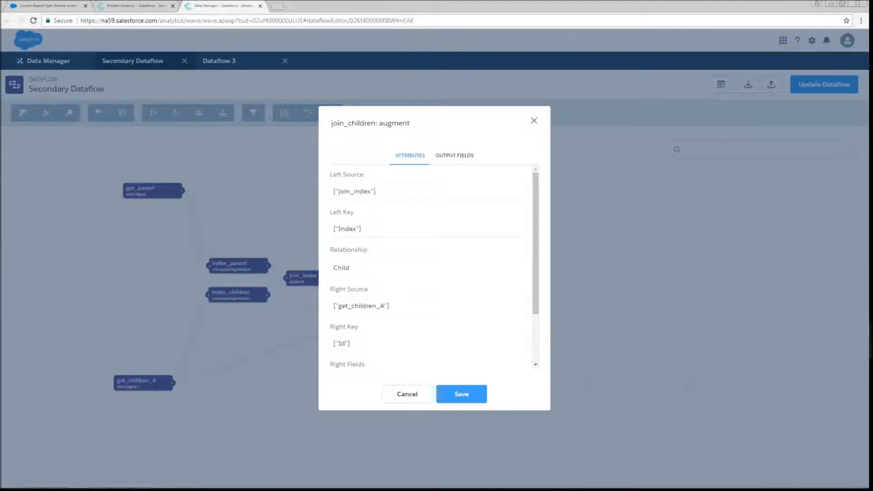
mouse_move(505, 301)
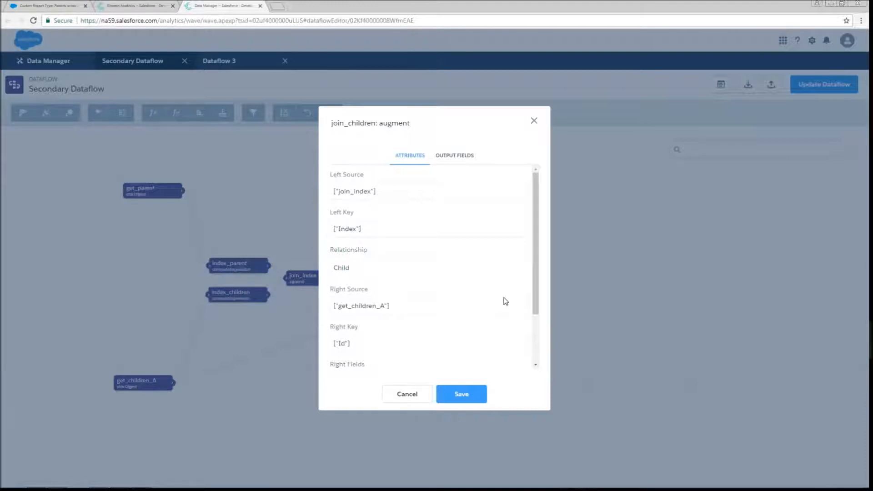
mouse_move(505, 319)
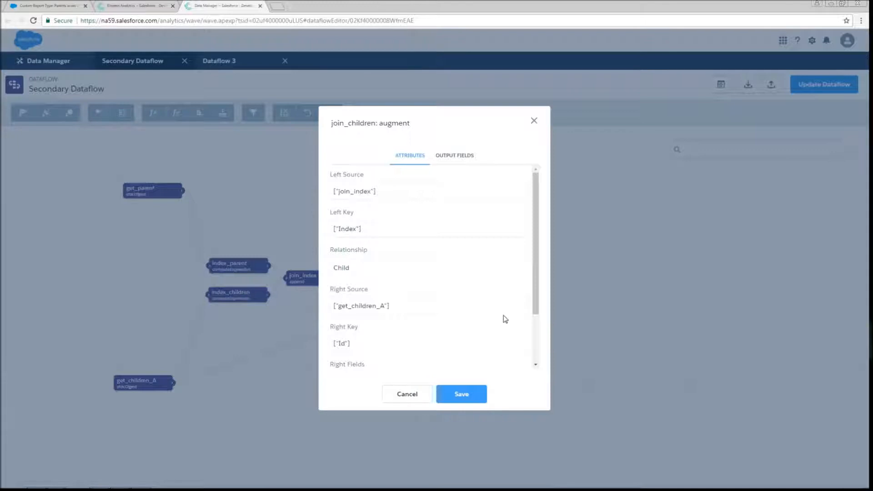
Review join_children, then show join_parents looking up Name and Parent_Region__c via Child.Parent__c.
scroll("down", 3)
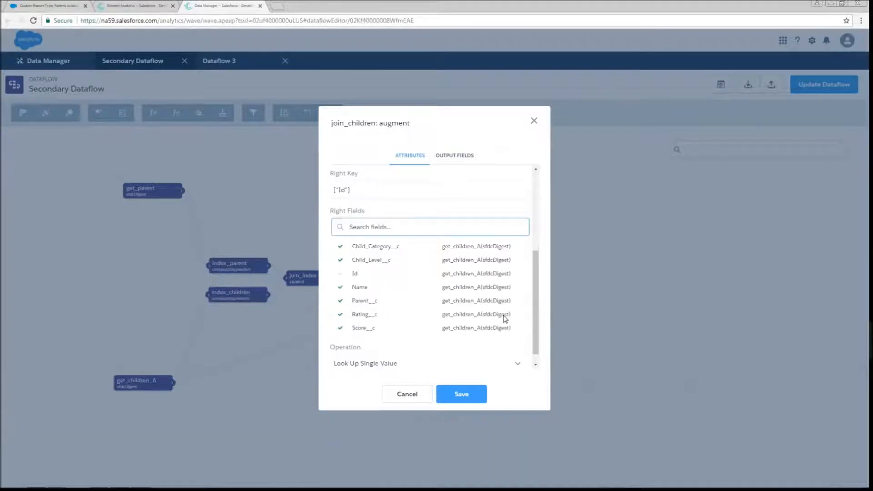
mouse_move(575, 308)
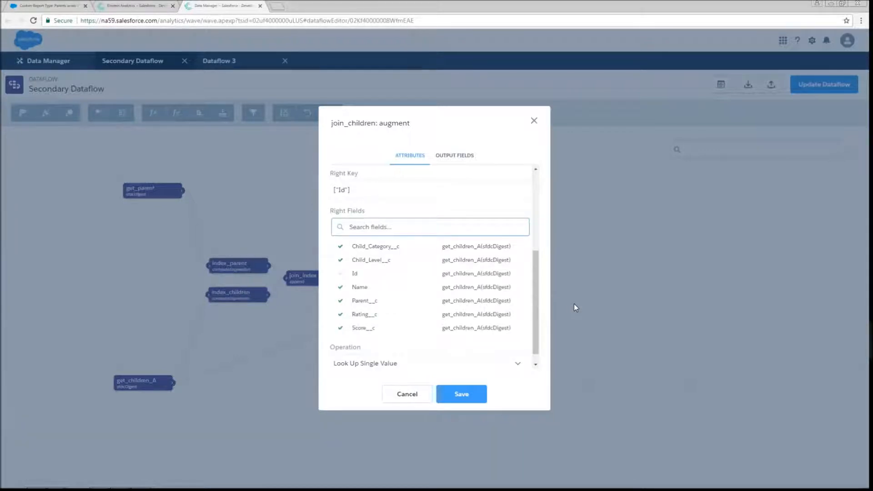
mouse_move(463, 301)
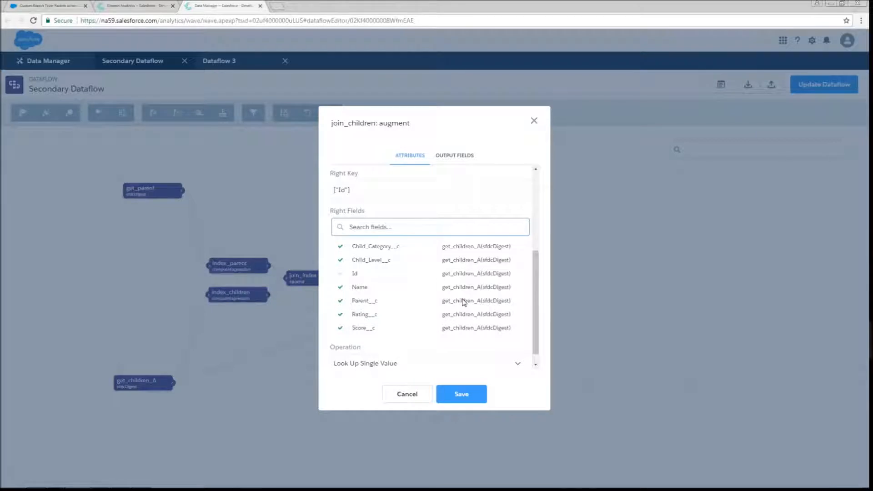
left_click(460, 394)
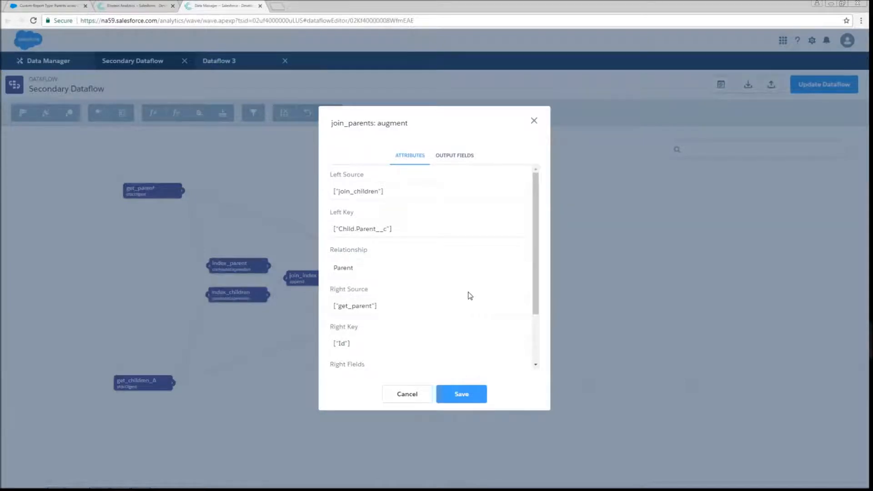
mouse_move(468, 288)
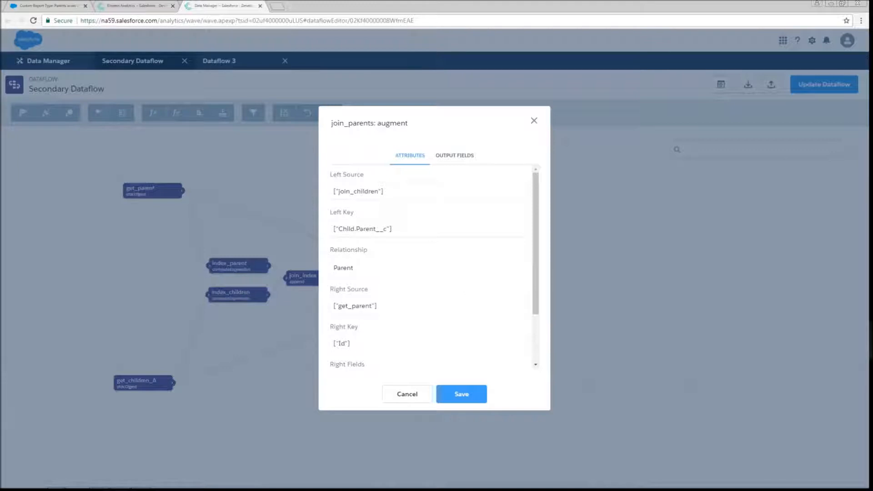
scroll("down", 3)
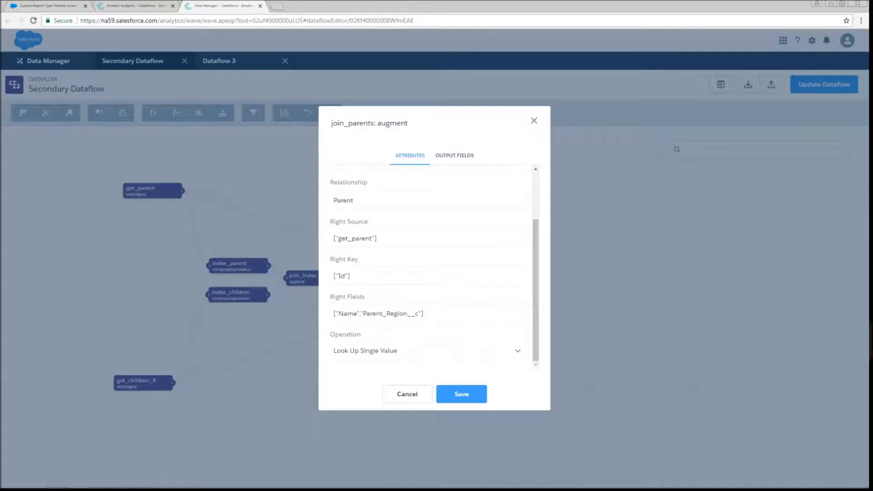
mouse_move(467, 263)
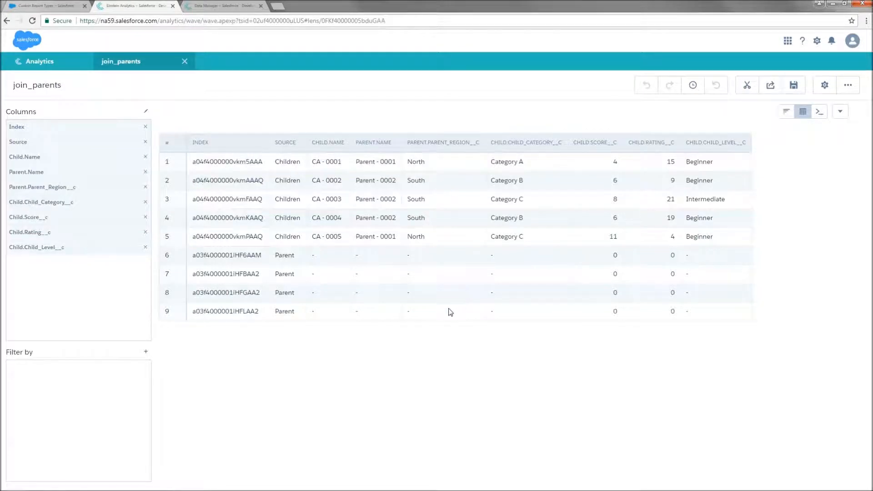
mouse_move(442, 266)
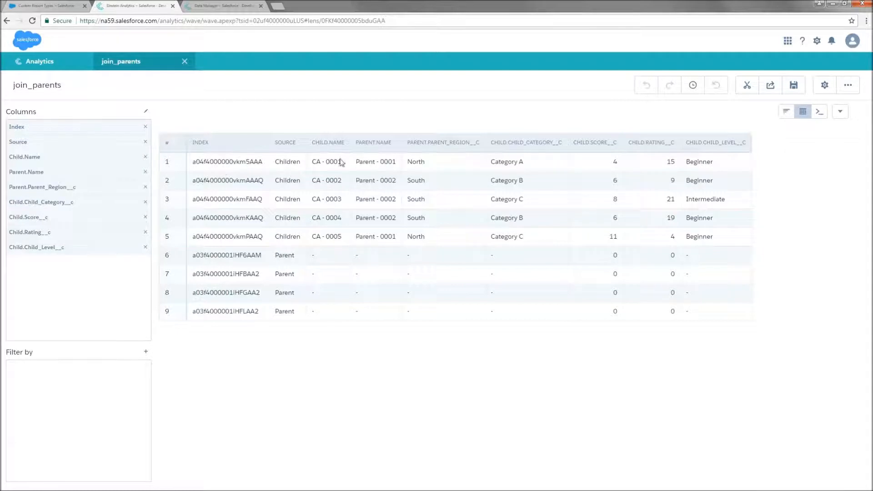
mouse_move(373, 145)
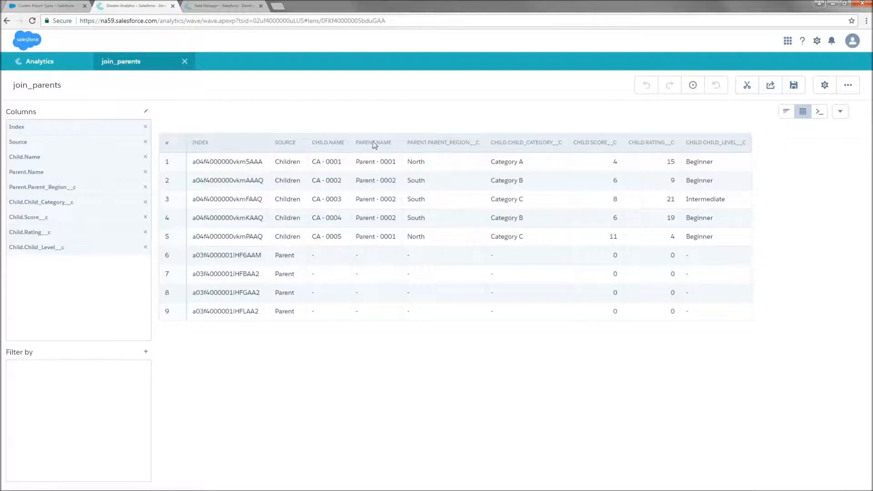
mouse_move(734, 187)
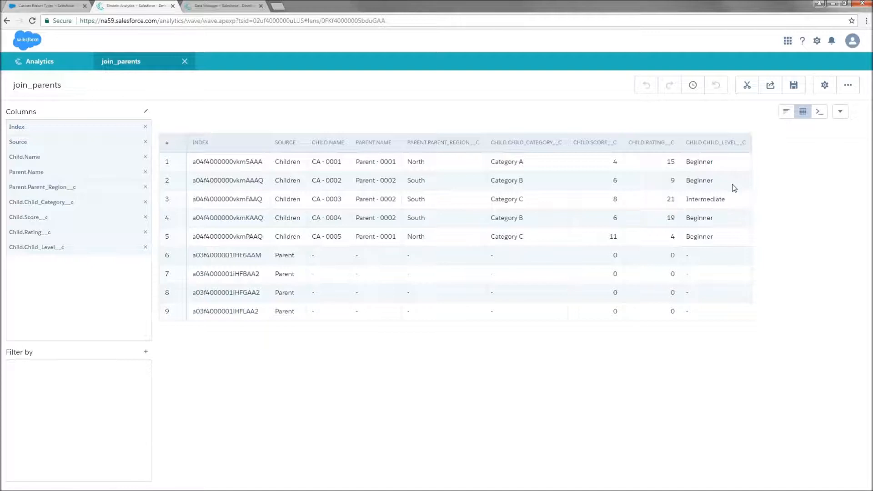
mouse_move(315, 270)
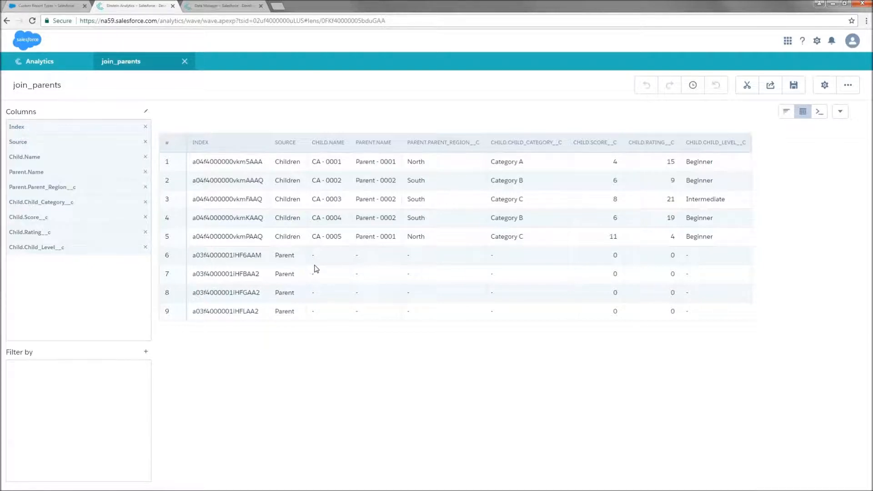
mouse_move(393, 290)
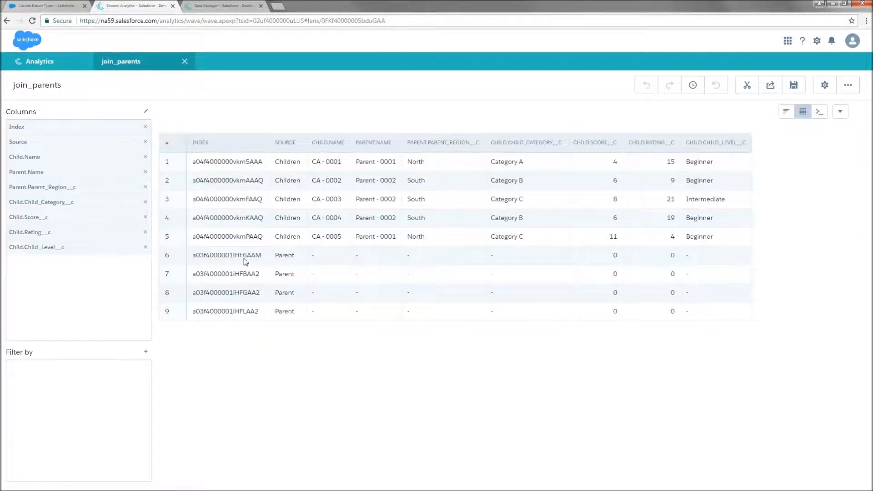
mouse_move(376, 242)
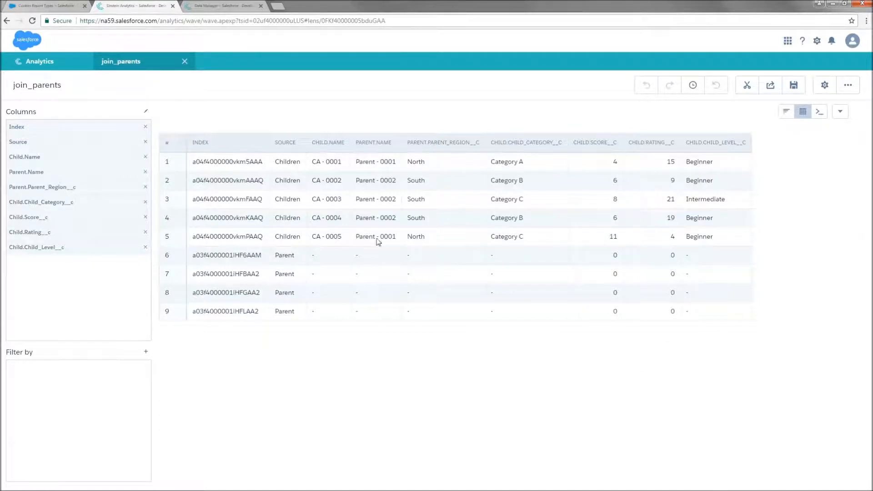
mouse_move(390, 207)
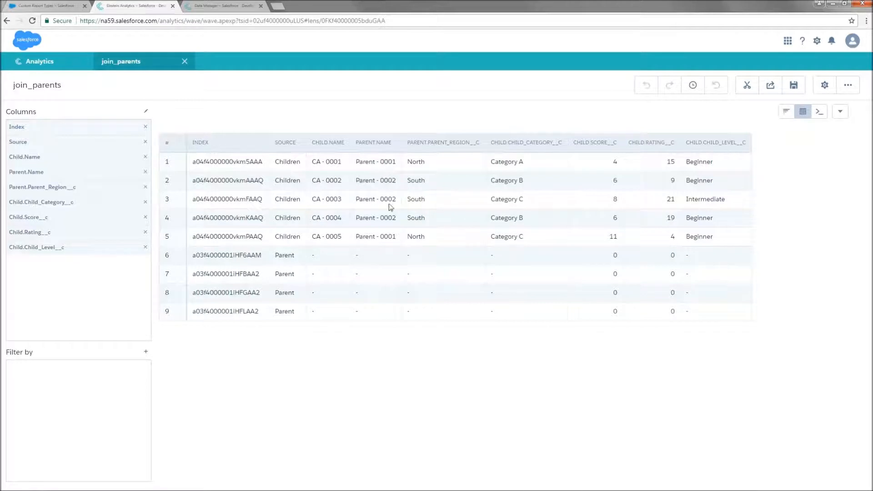
mouse_move(388, 227)
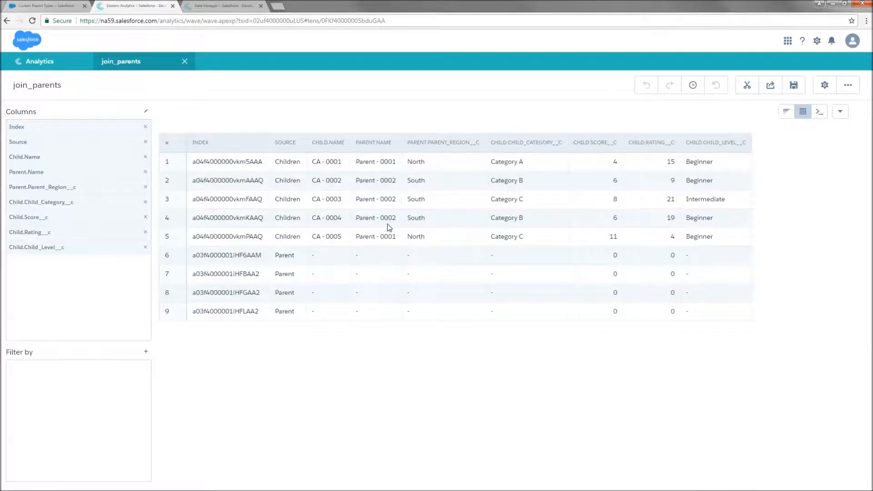
mouse_move(585, 428)
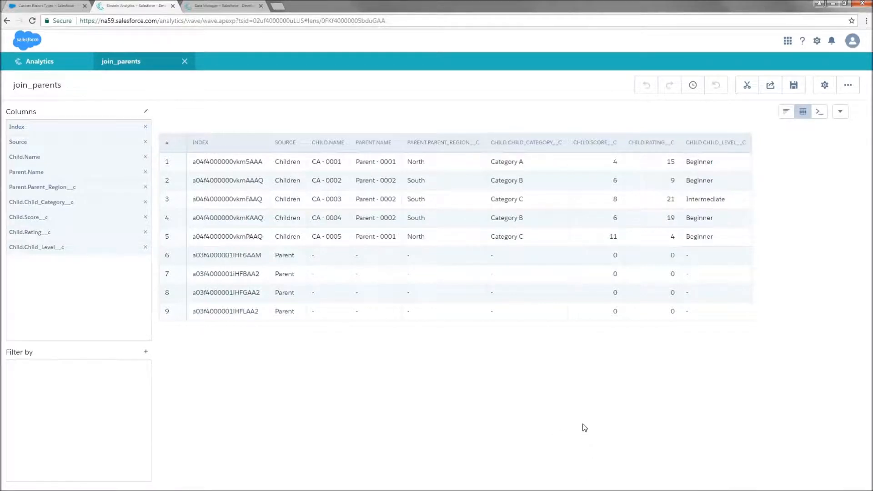
mouse_move(243, 312)
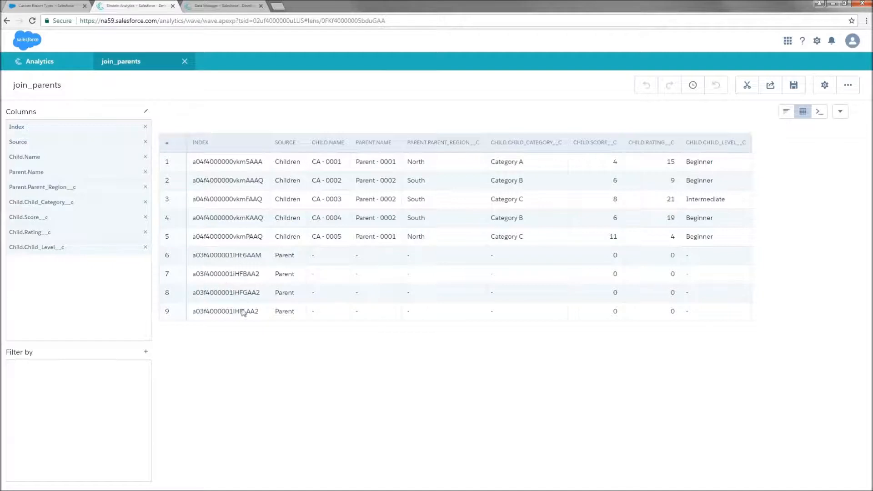
mouse_move(293, 401)
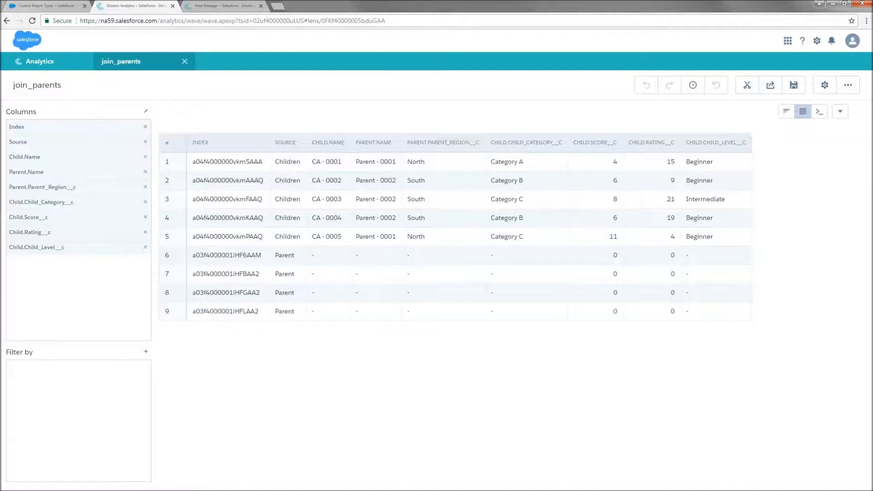
Return to the Secondary Dataflow diagram showing the self_join augment after join_parents.
left_click(223, 6)
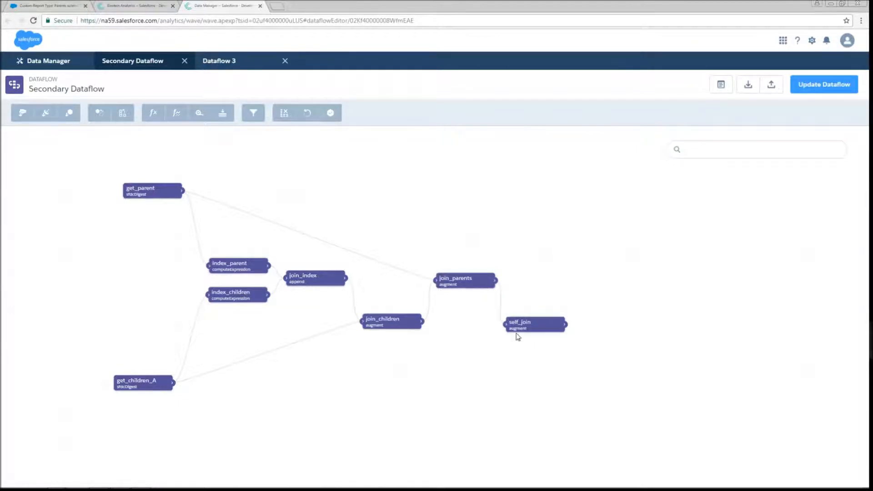
Show self_join matching Index to Child.Parent__c within join_parents, returning Index as single value.
double_click(519, 322)
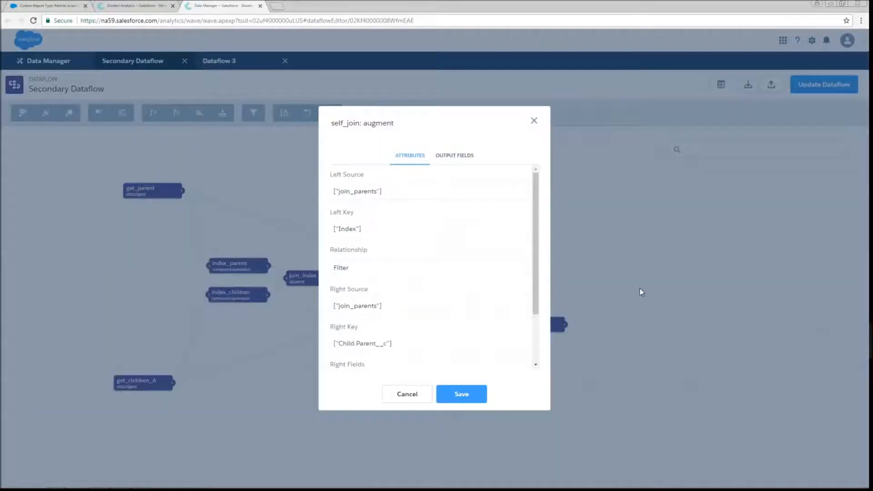
mouse_move(435, 211)
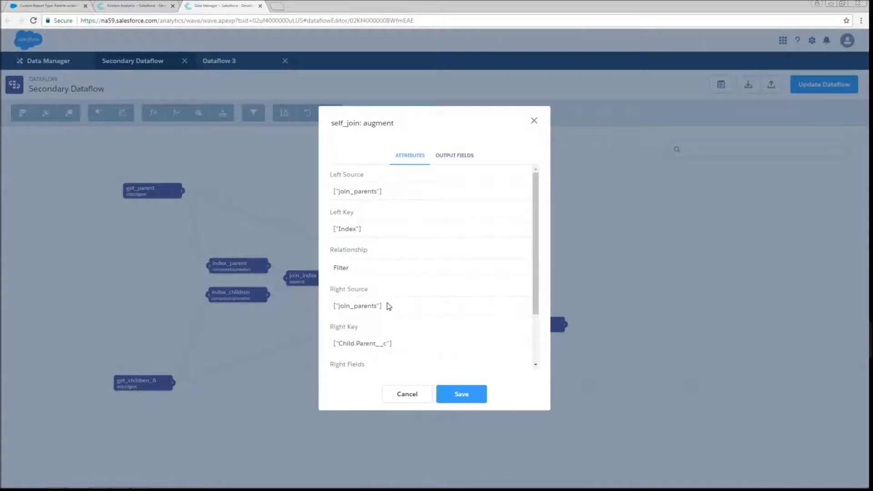
mouse_move(393, 228)
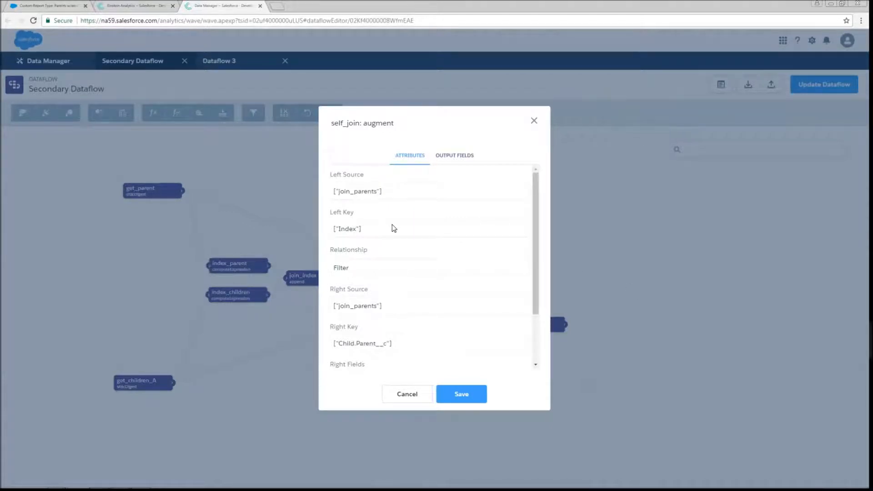
mouse_move(421, 323)
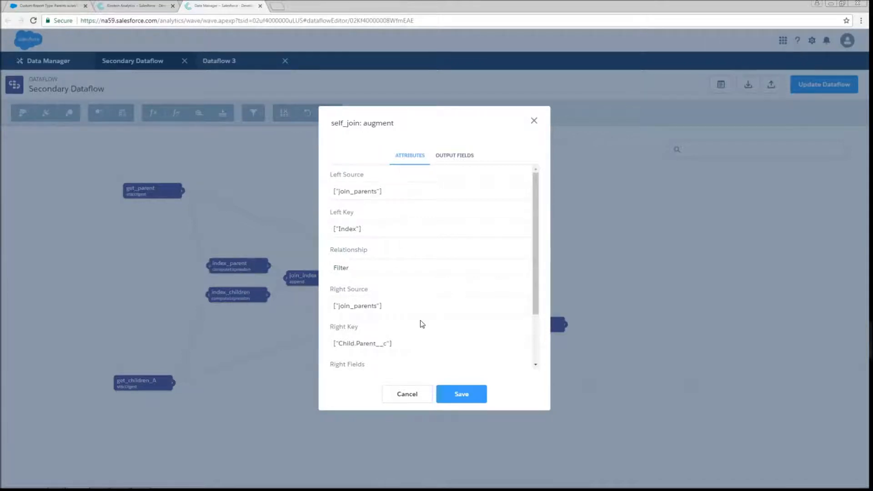
mouse_move(415, 354)
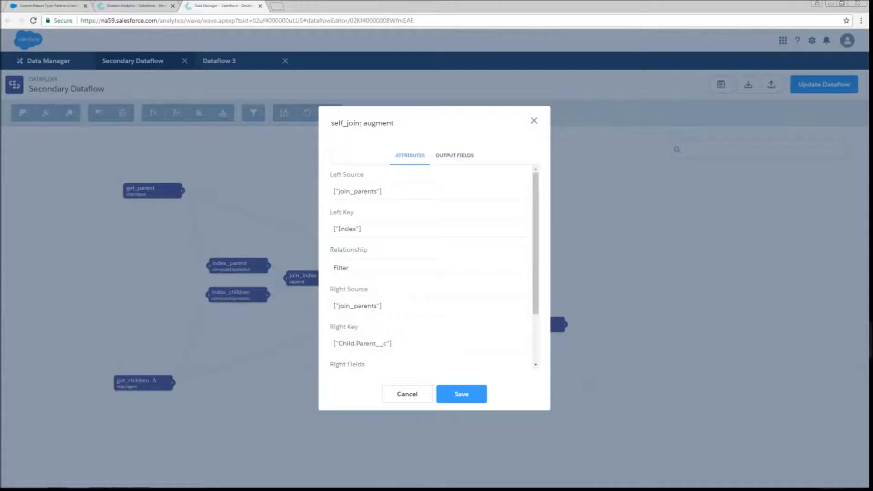
scroll("down", 3)
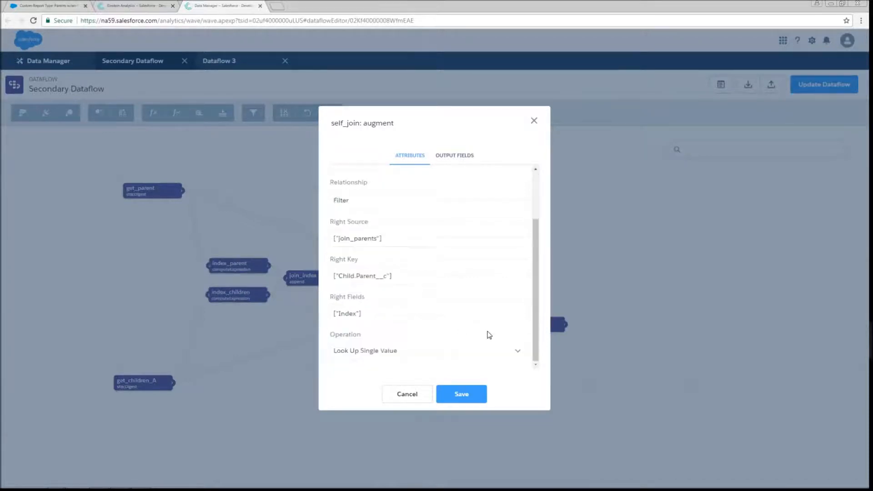
mouse_move(642, 349)
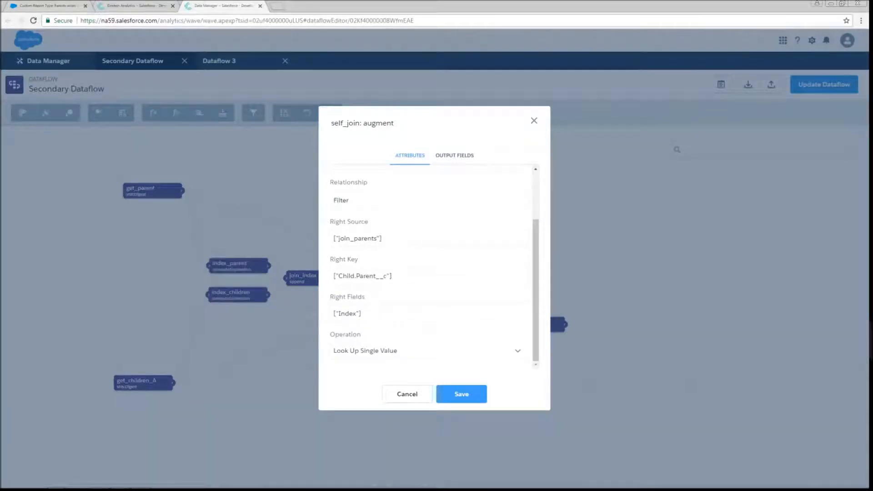
Preview self_join output with Filter.Index filled for two Parent rows, then return to the dataflow.
left_click(460, 394)
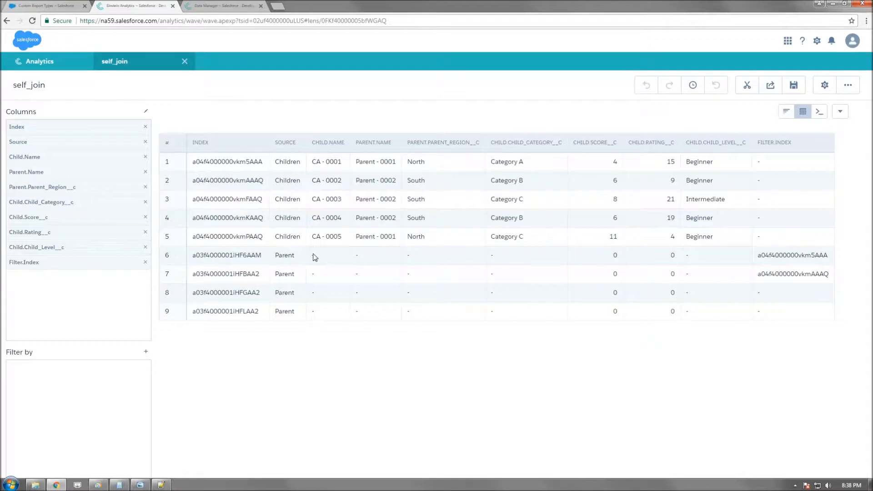
mouse_move(777, 256)
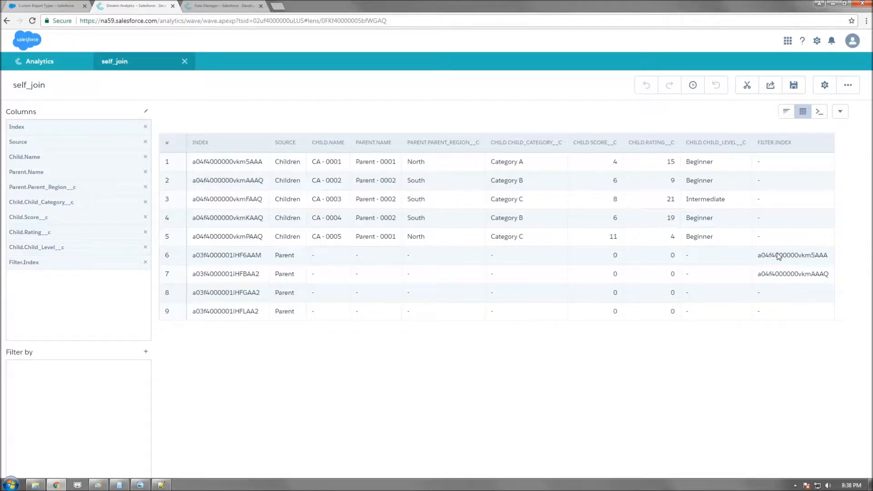
mouse_move(760, 260)
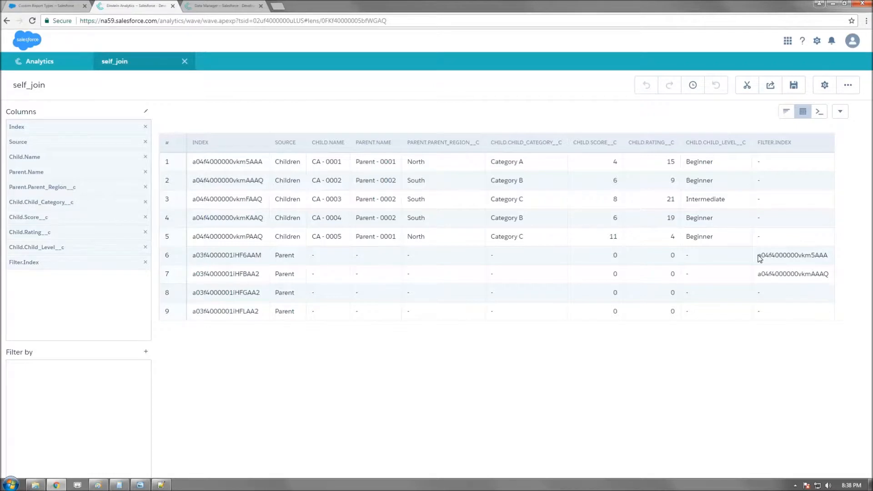
mouse_move(802, 304)
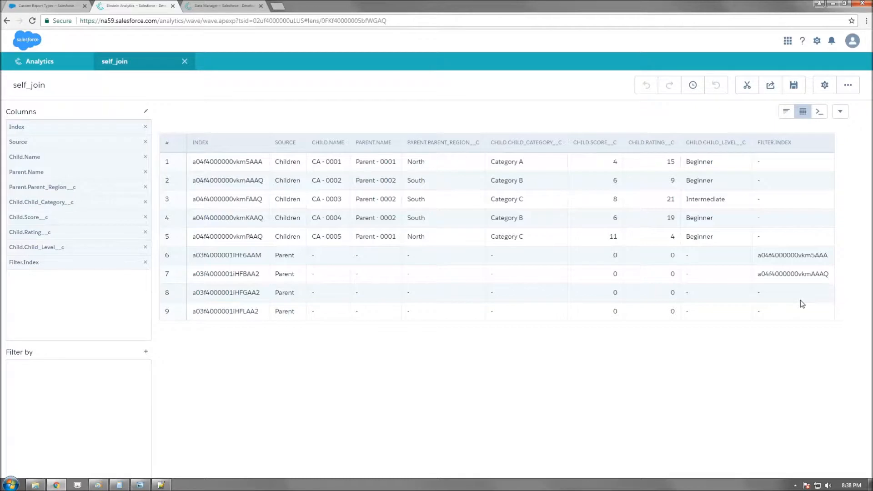
mouse_move(795, 318)
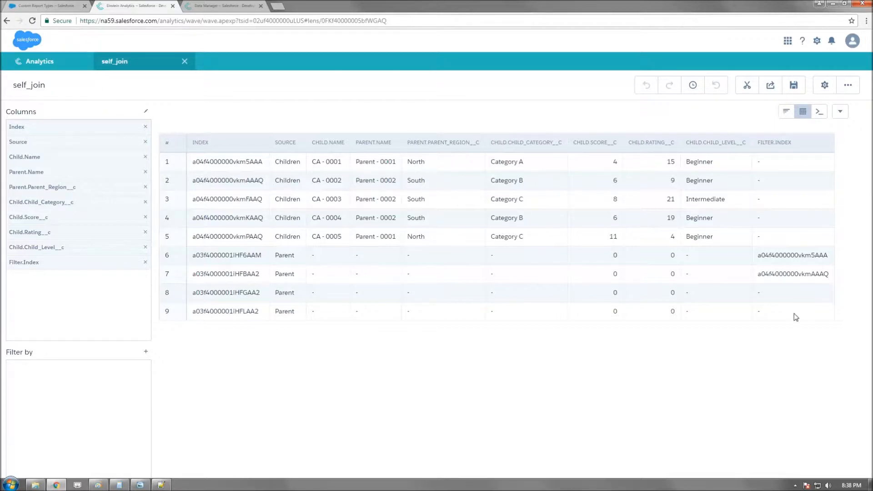
left_click(222, 6)
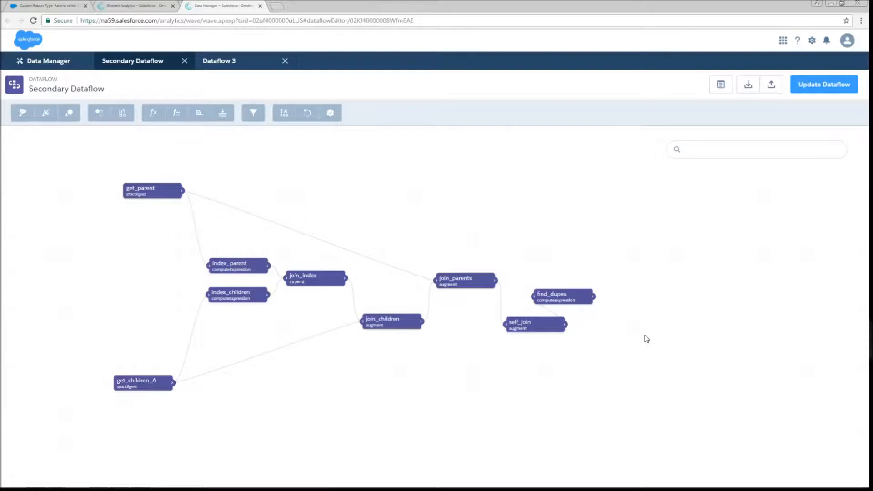
Review find_dupes, then show filter_dupes keeping only rows where flag EQ keep.
double_click(563, 296)
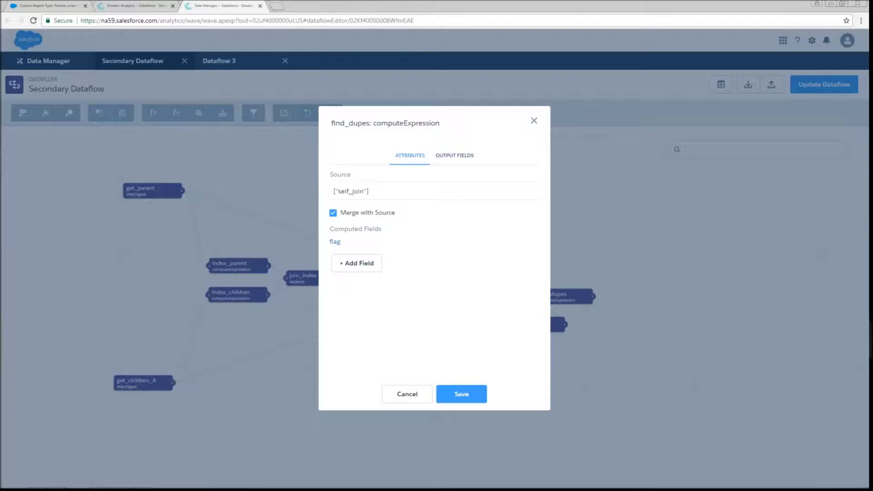
left_click(335, 241)
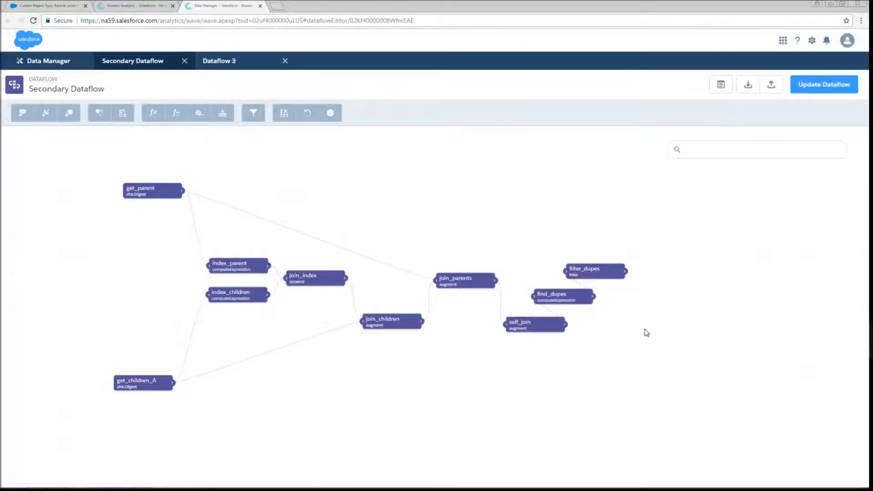
double_click(594, 271)
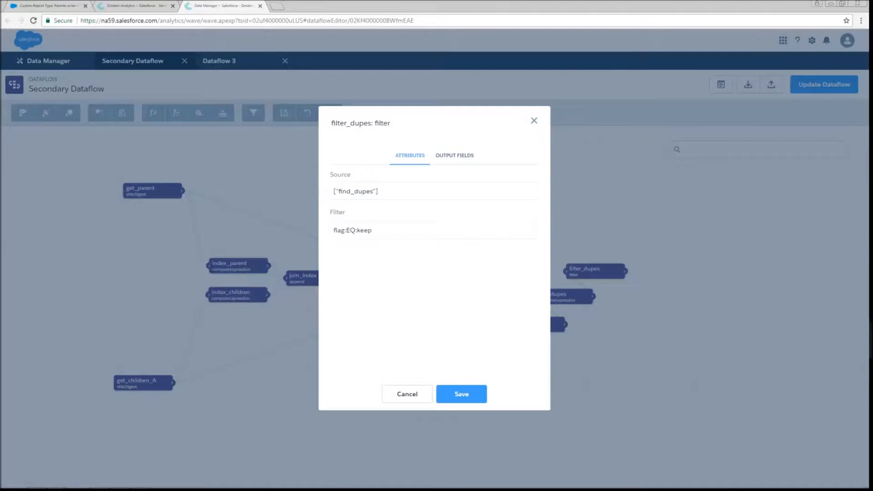
mouse_move(633, 352)
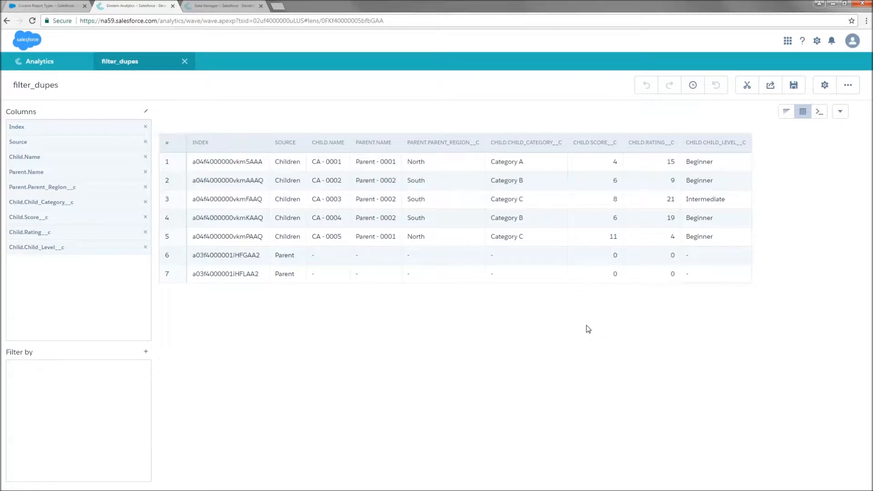
mouse_move(597, 307)
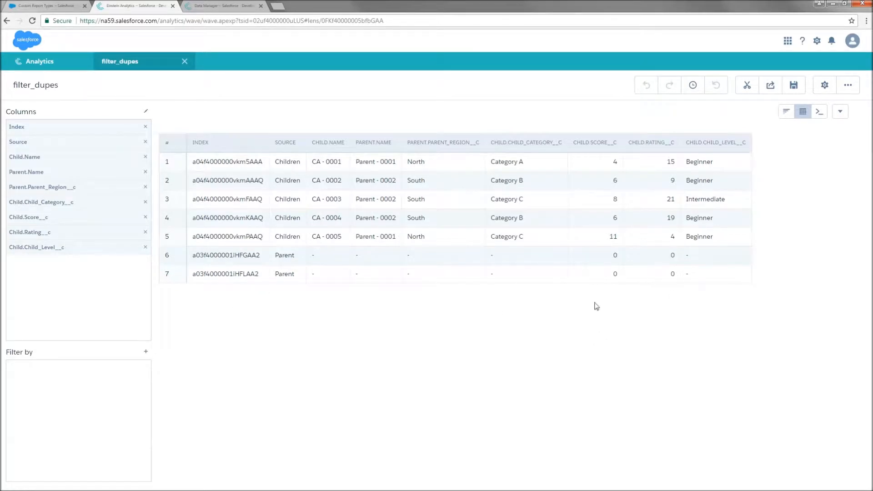
mouse_move(242, 285)
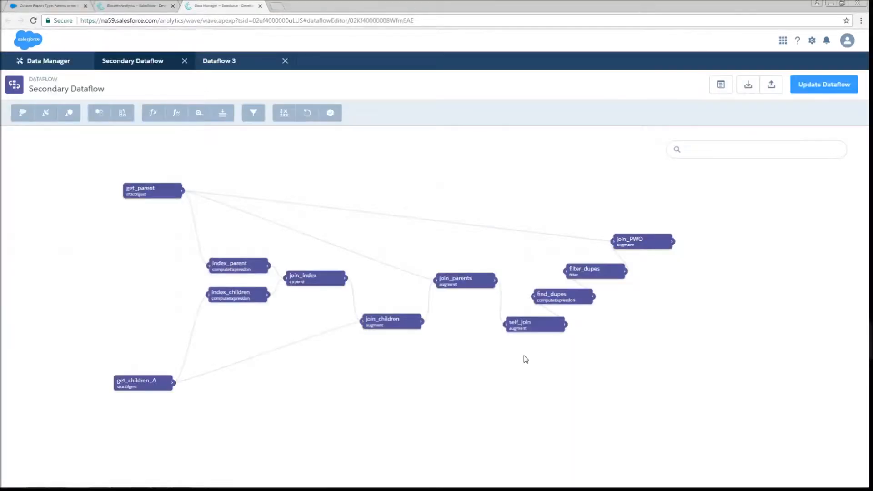
mouse_move(263, 189)
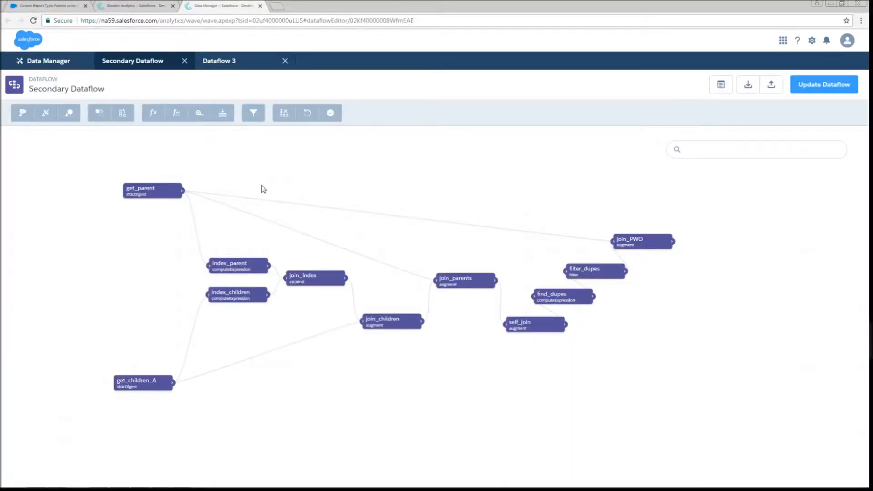
mouse_move(655, 274)
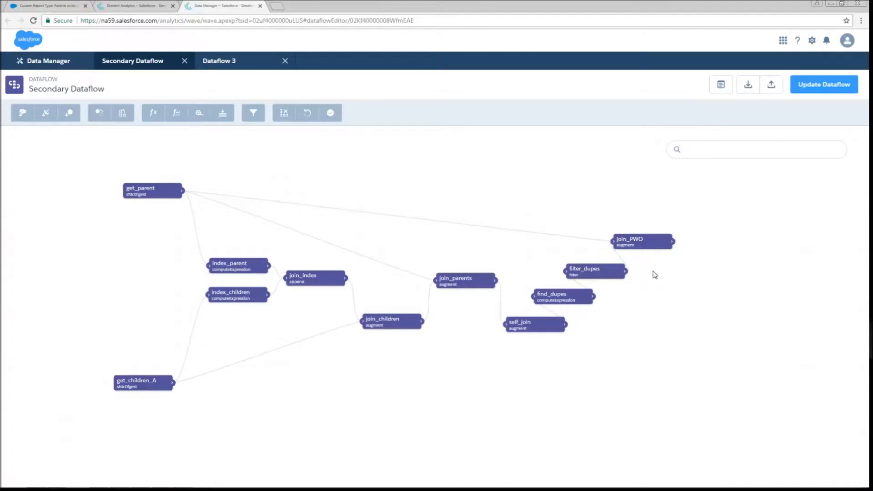
mouse_move(658, 274)
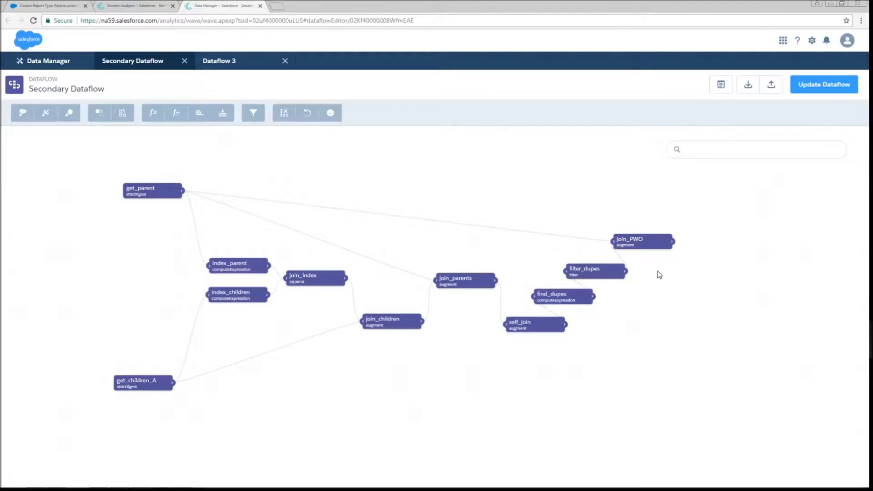
View join_PWO augment: filter_dupes left, get_parent right, Index matched to Id, relationship PWO.
double_click(642, 241)
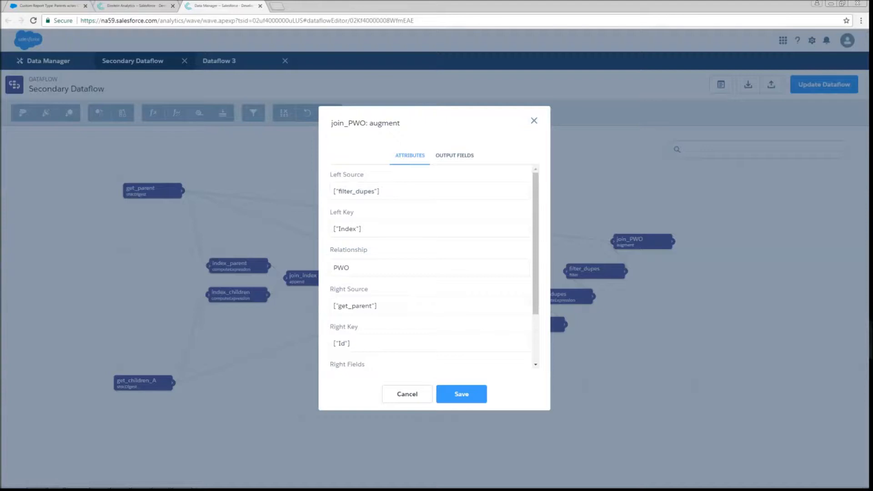
scroll("down", 3)
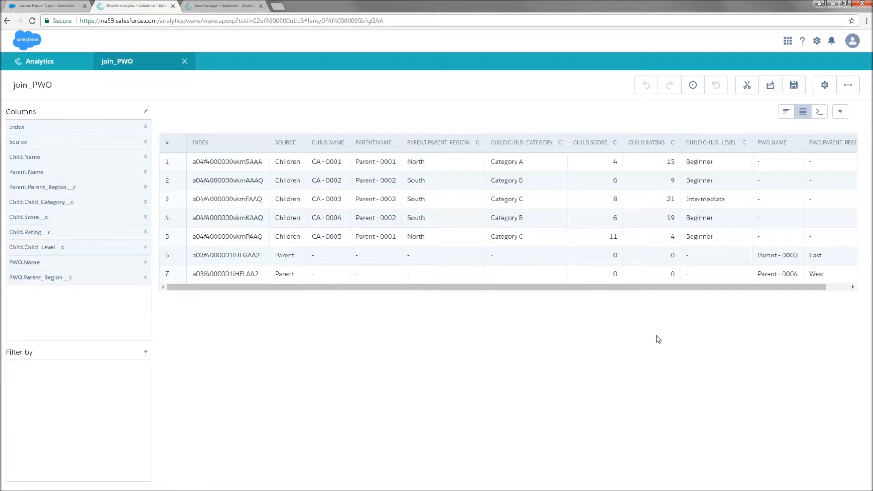
mouse_move(665, 339)
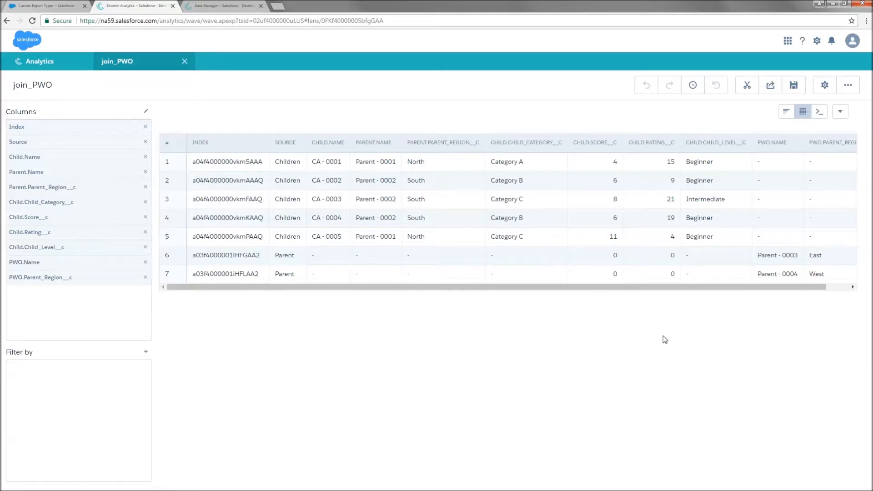
mouse_move(789, 243)
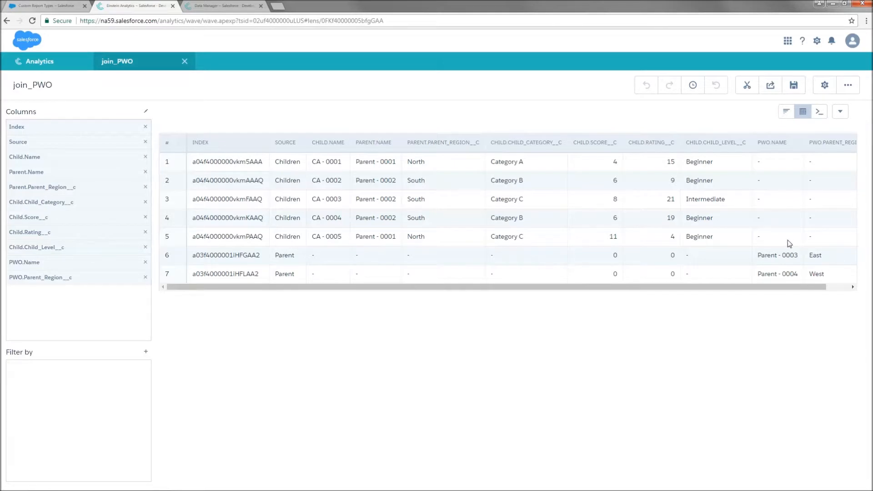
mouse_move(797, 254)
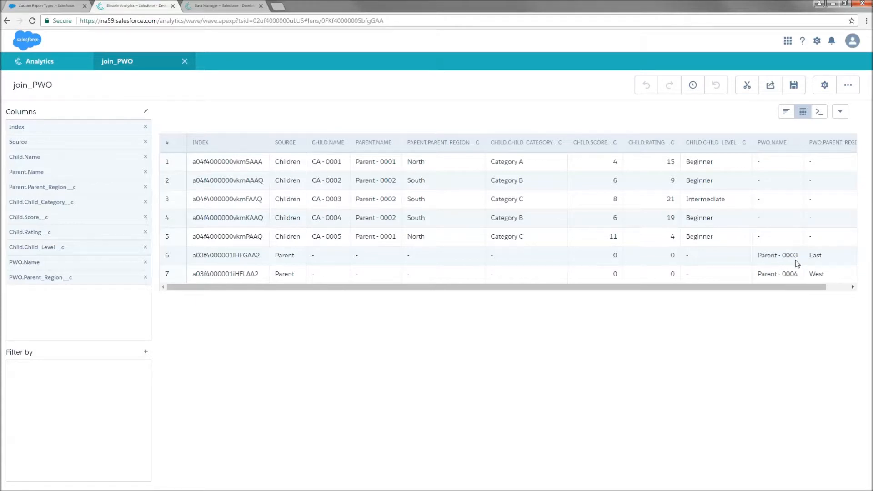
mouse_move(411, 286)
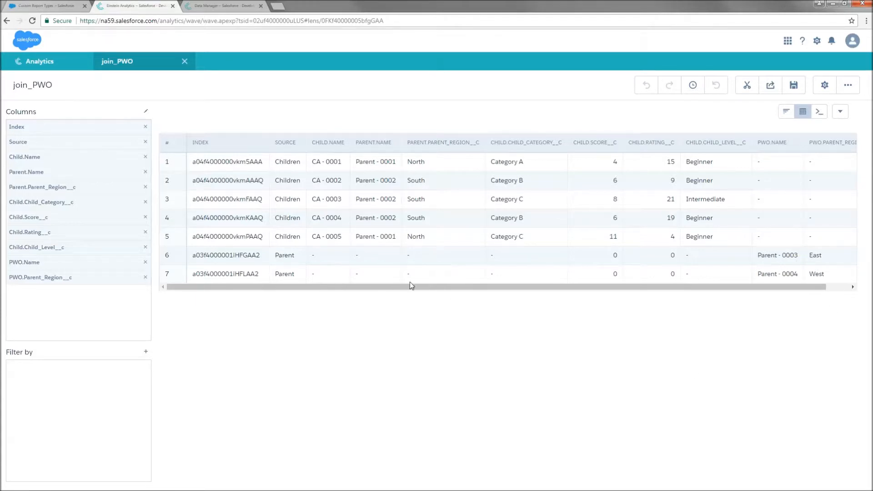
mouse_move(423, 243)
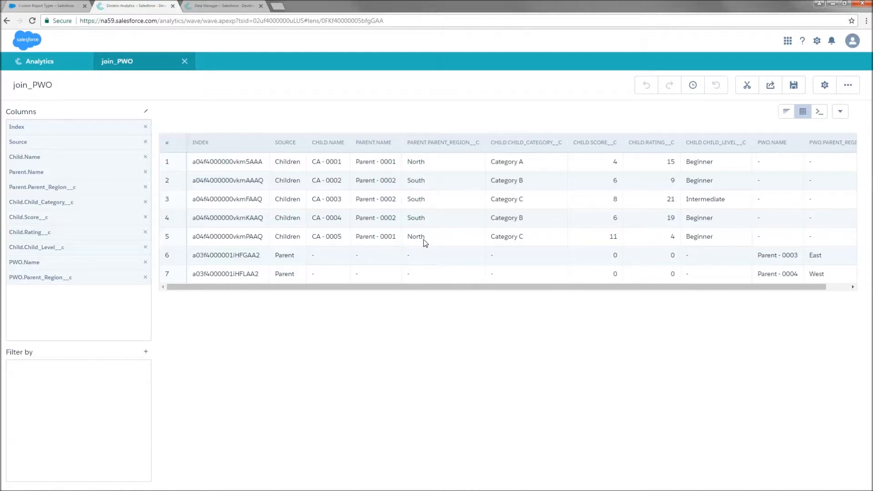
mouse_move(482, 374)
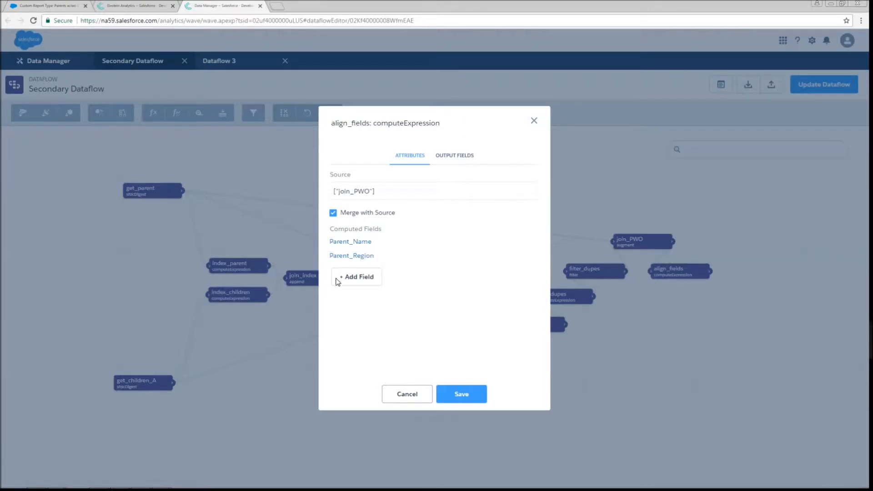
mouse_move(418, 256)
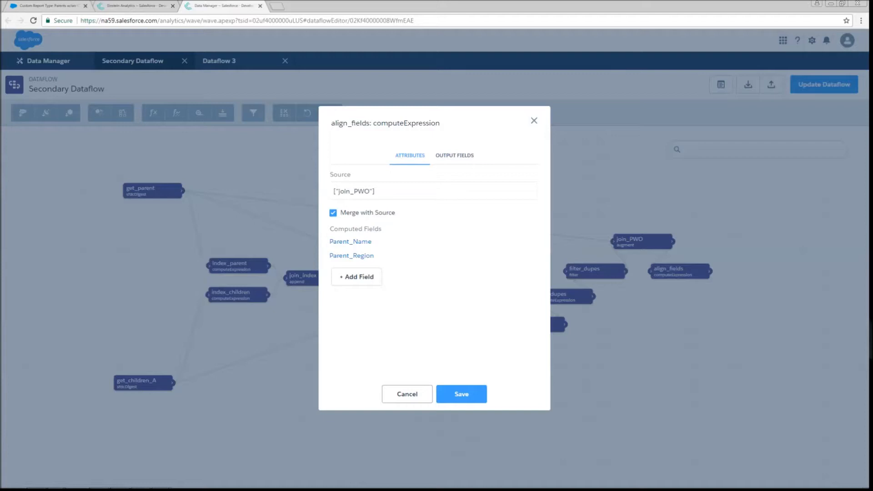
mouse_move(460, 329)
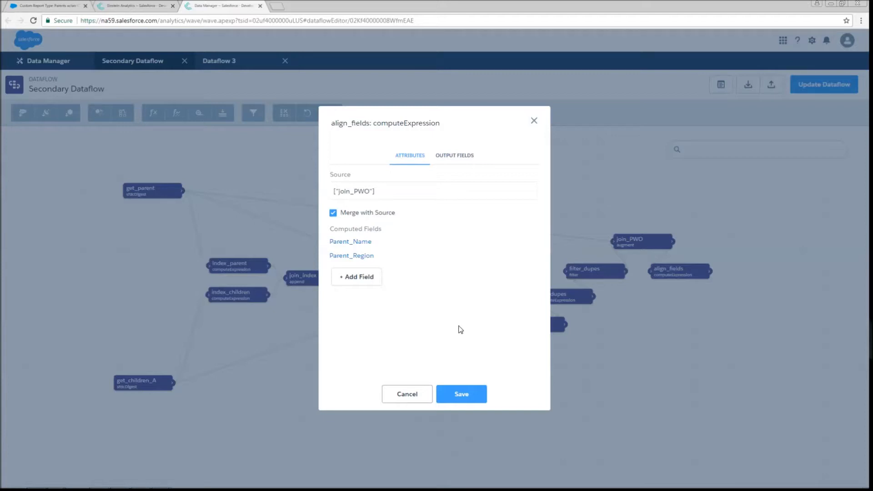
View Parent_Name: text field using PWO.Name when not null, otherwise Parent.Name.
left_click(350, 241)
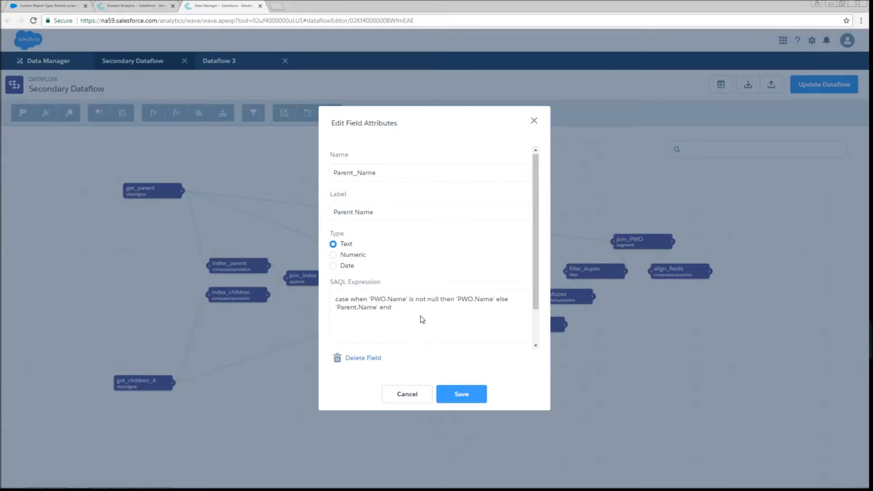
mouse_move(428, 317)
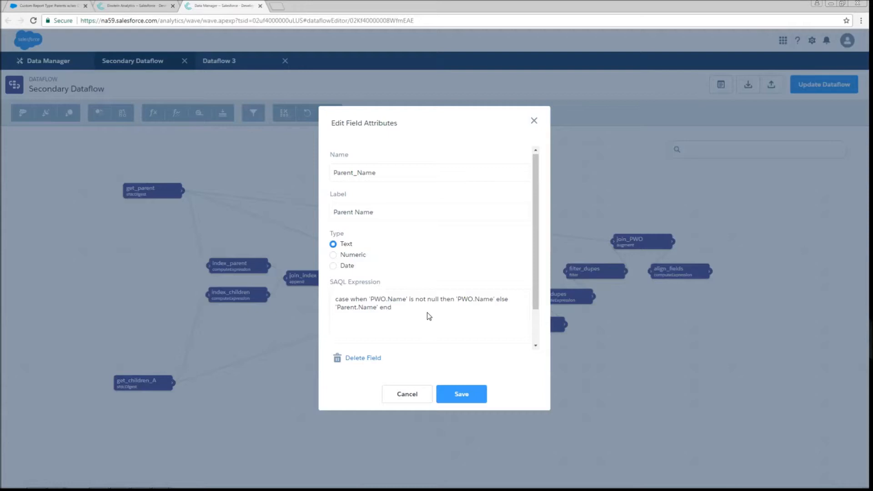
mouse_move(757, 448)
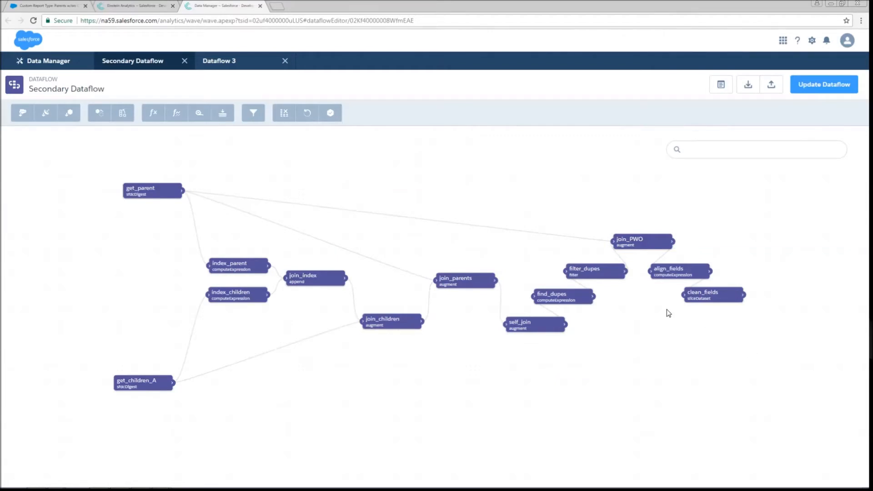
mouse_move(718, 387)
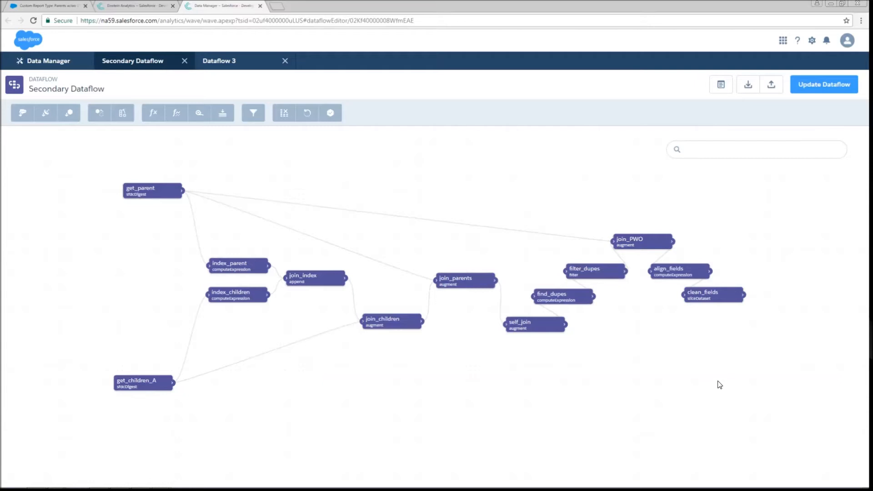
mouse_move(701, 351)
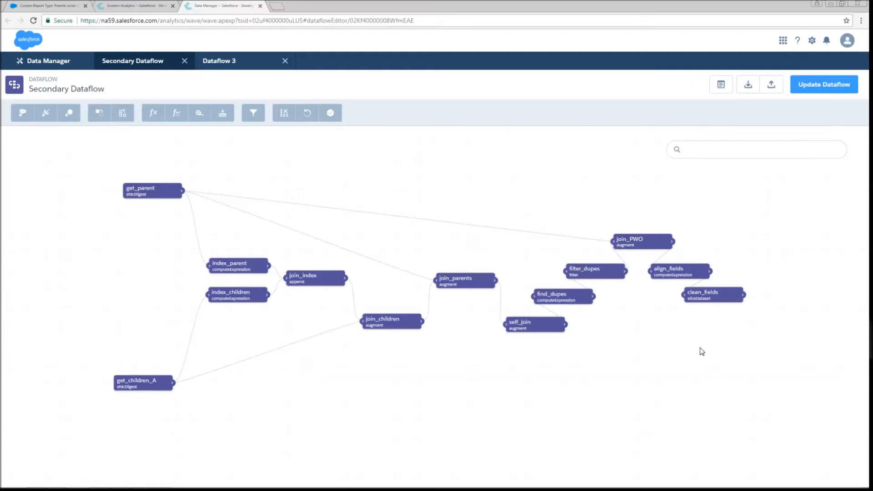
Review clean_fields kept fields and register_final_dataset registering 'Parent With or Without Child'.
double_click(712, 293)
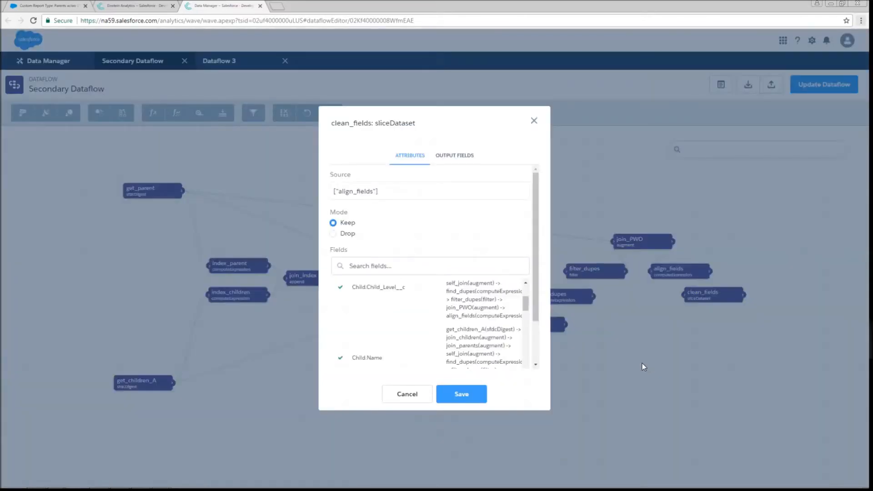
mouse_move(651, 371)
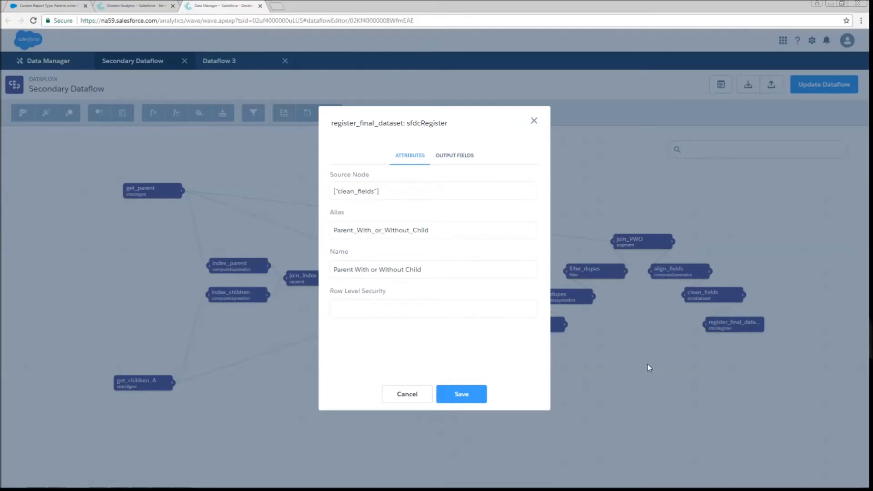
left_click(406, 394)
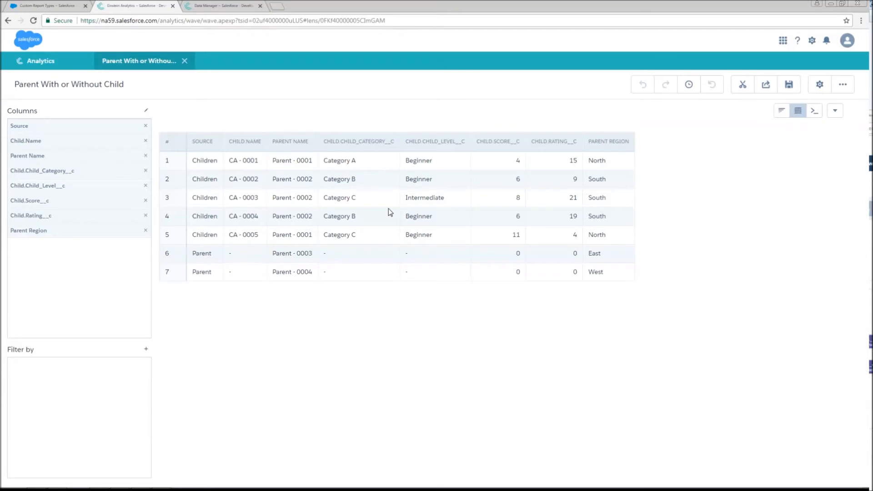
mouse_move(253, 289)
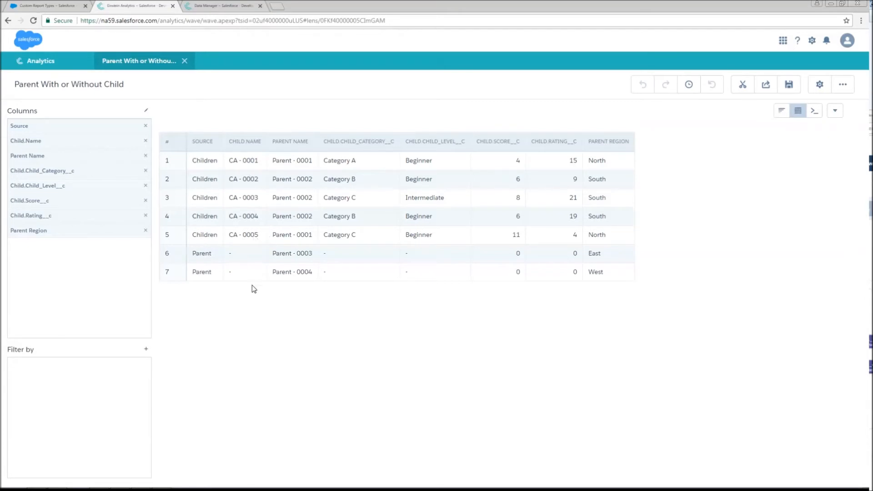
mouse_move(555, 193)
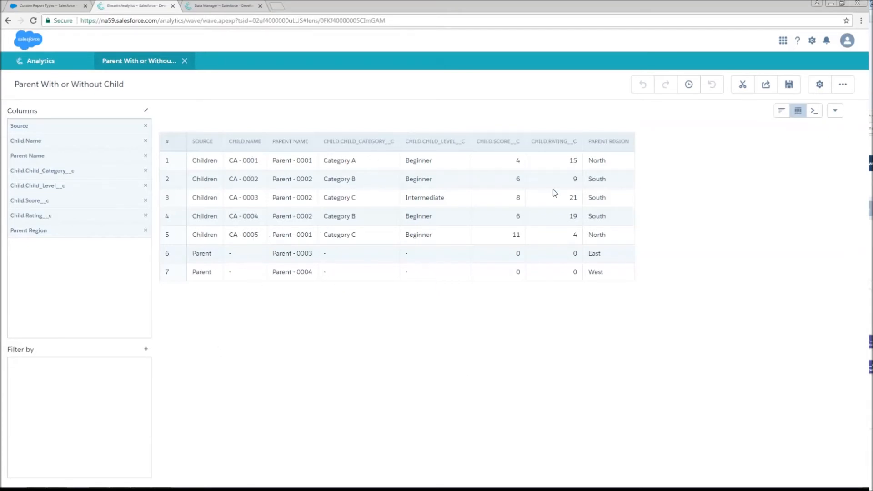
mouse_move(755, 342)
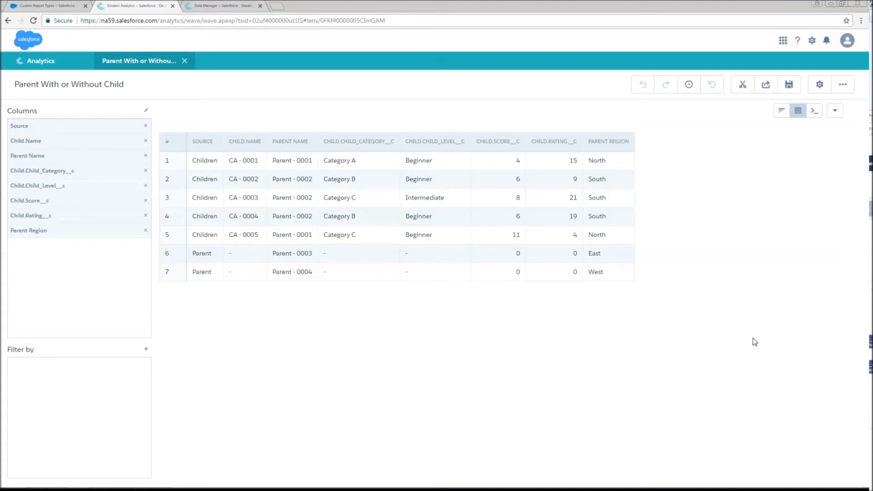